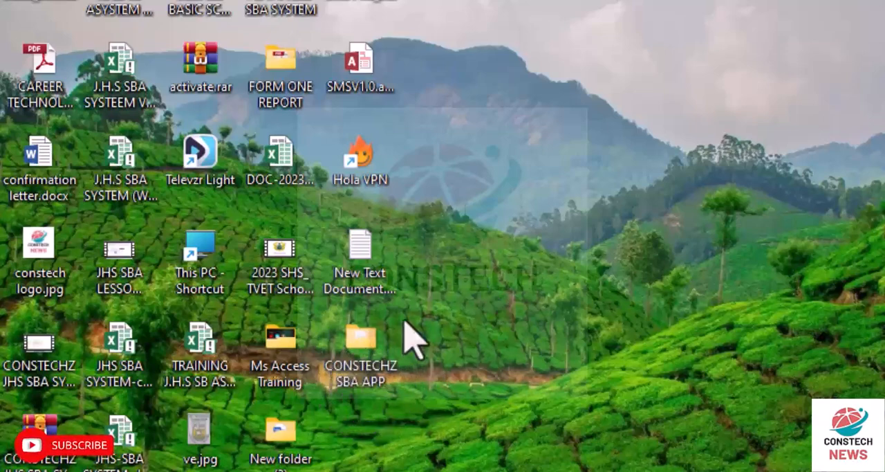
mouse_move(360, 374)
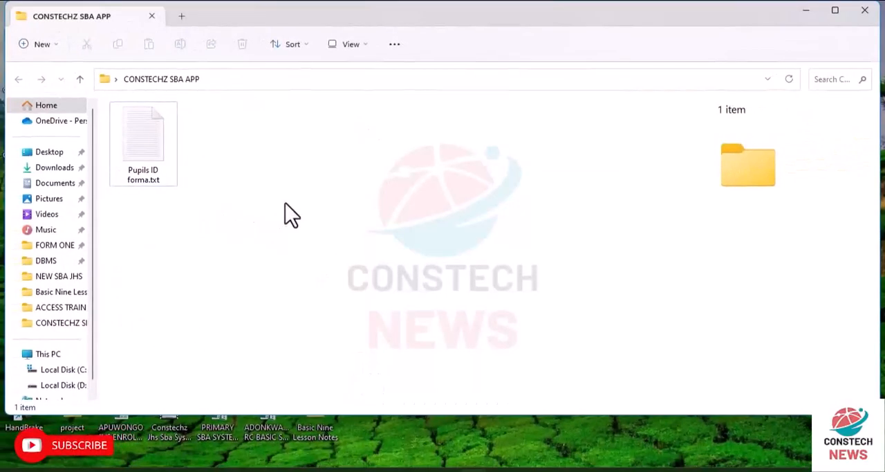
Create a new Microsoft Access Database in the folder and name it CONSTECHZ APP
right_click(289, 213)
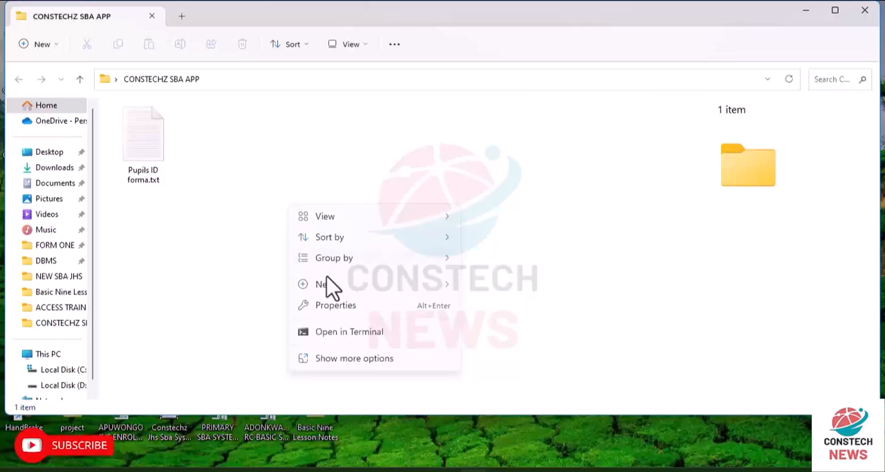
click(323, 283)
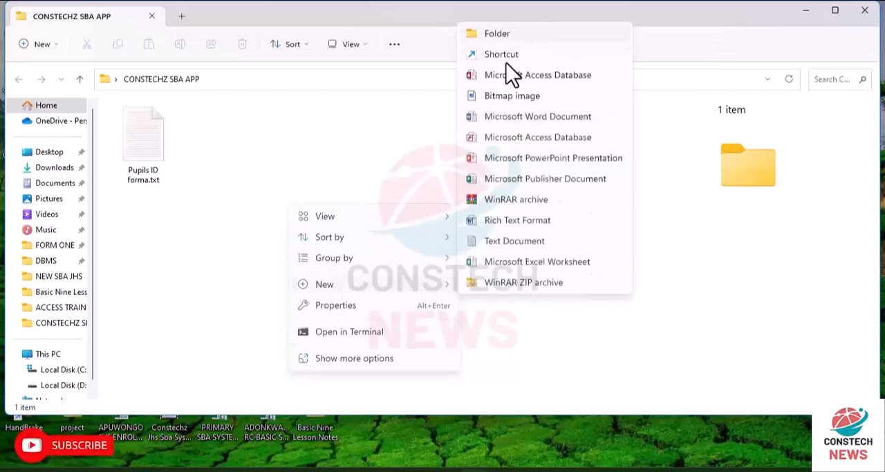
mouse_move(560, 87)
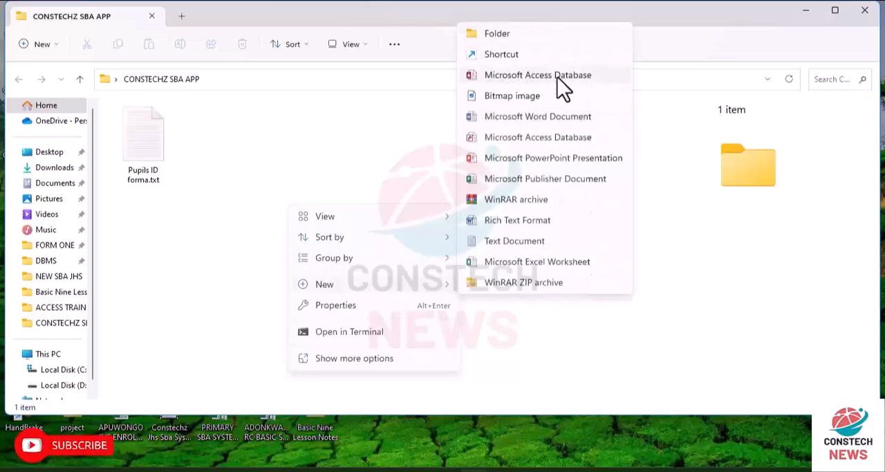
click(563, 80)
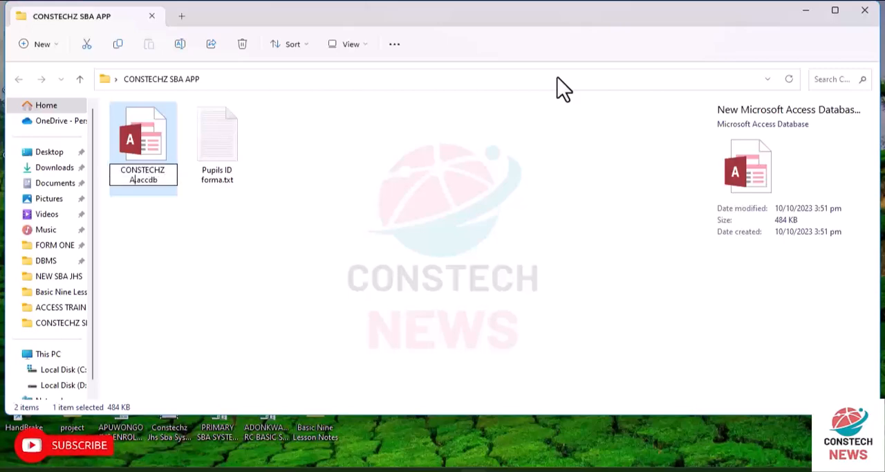
text(APP)
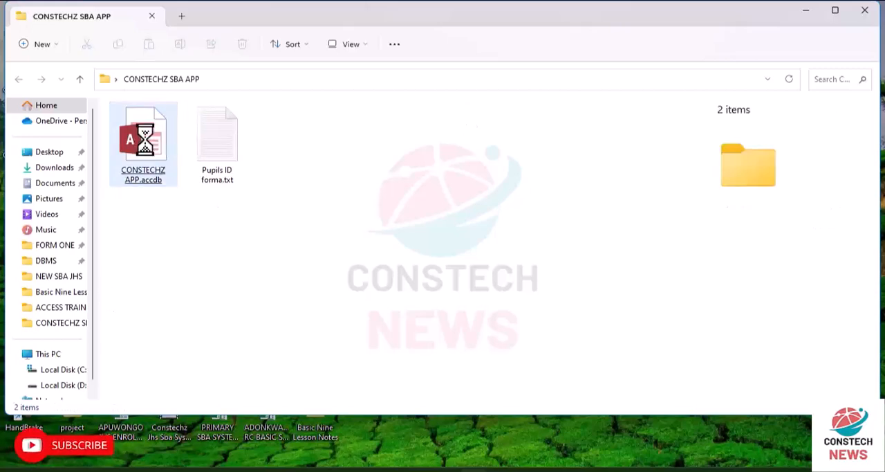
Open CONSTECHZ APP.accdb from File Explorer in Microsoft Access
click(143, 138)
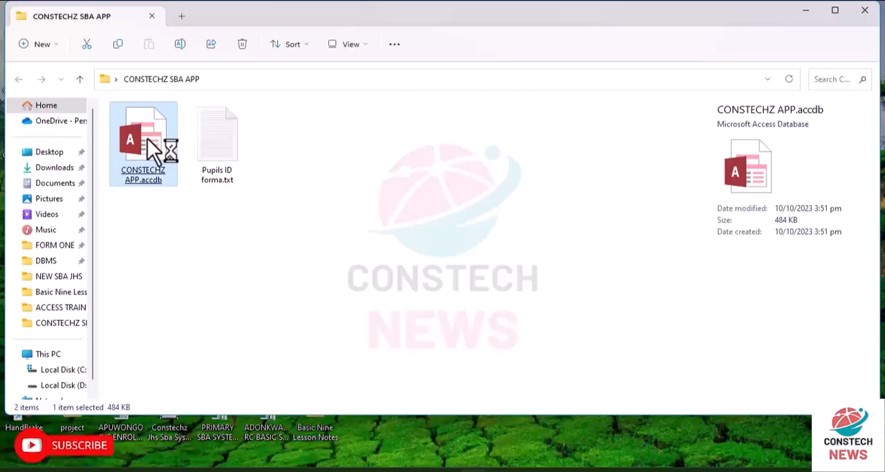
double_click(143, 138)
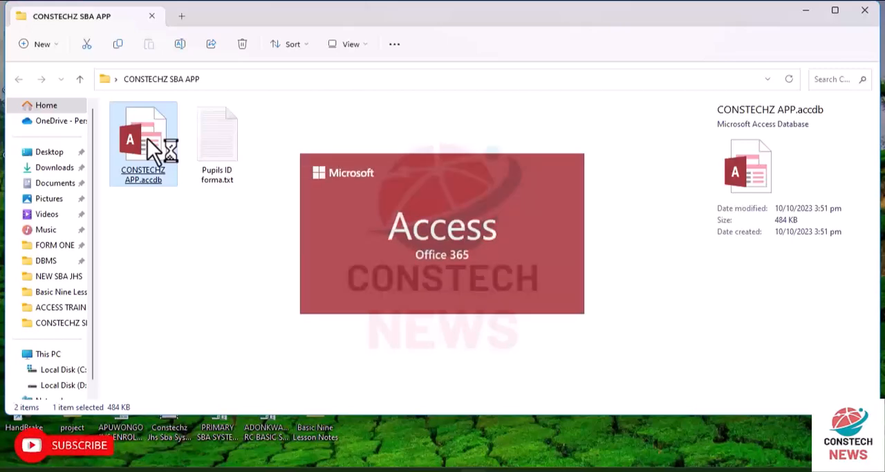
double_click(143, 143)
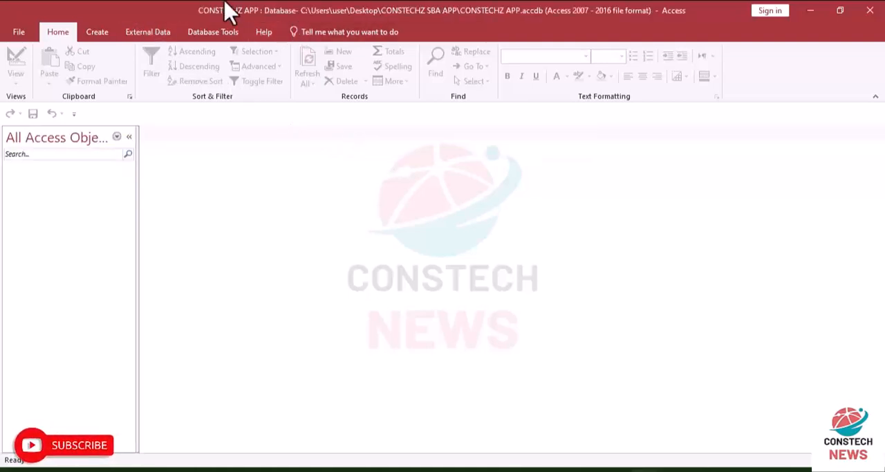
mouse_move(661, 13)
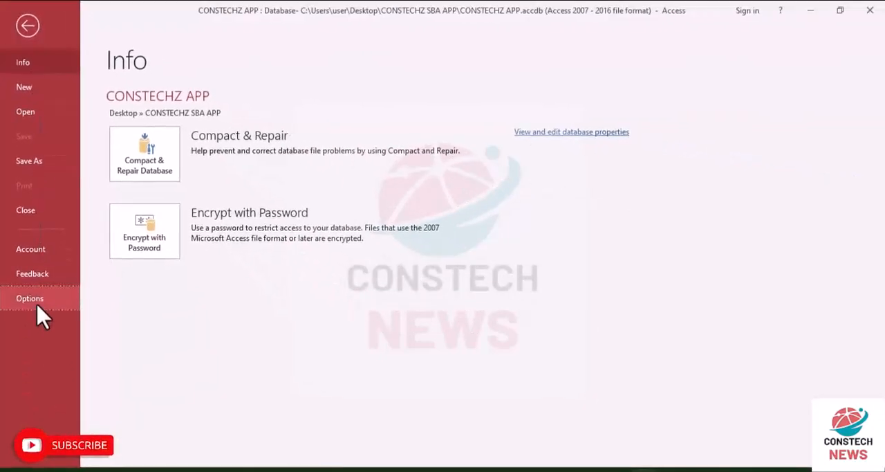
In Current Database options, set the Application Title to CONSTECHZ SBA APP
click(29, 298)
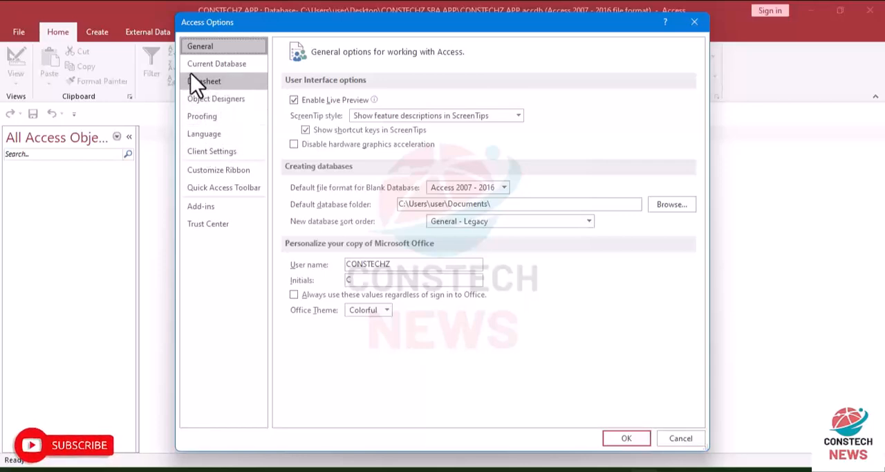
click(216, 63)
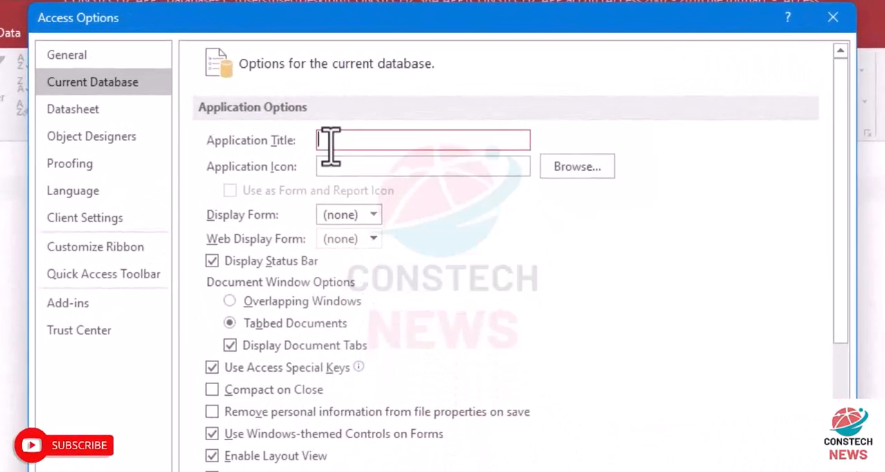
text(CONS)
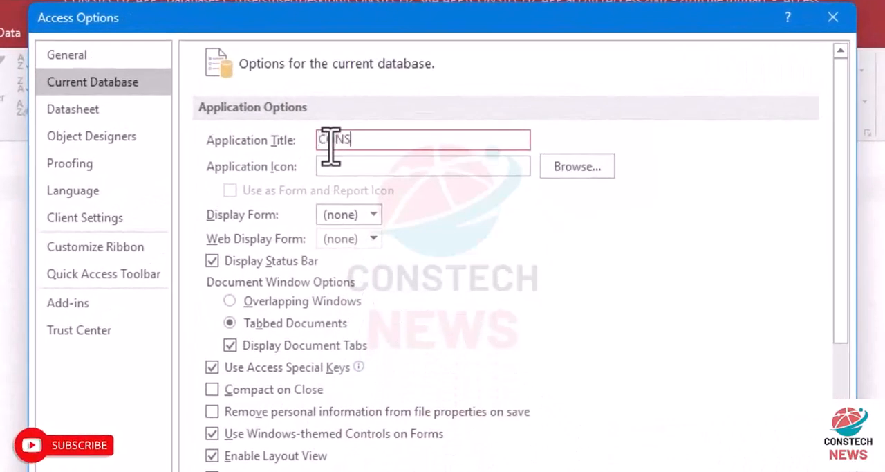
text(TECHZ)
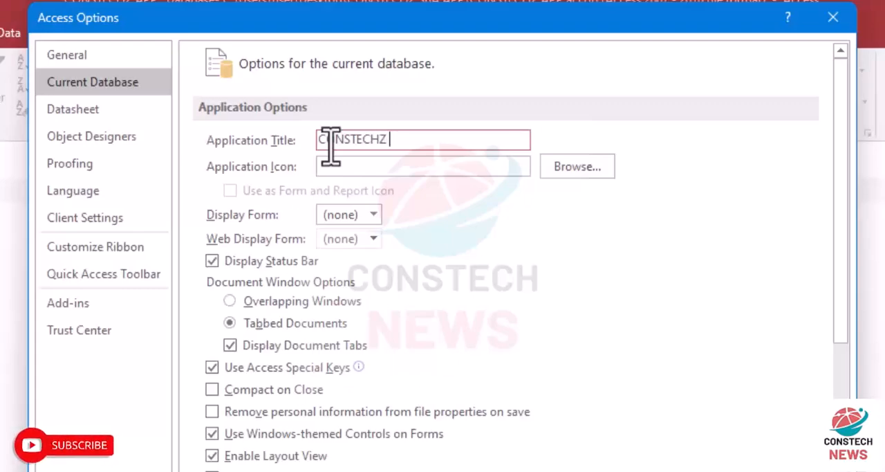
text(APP)
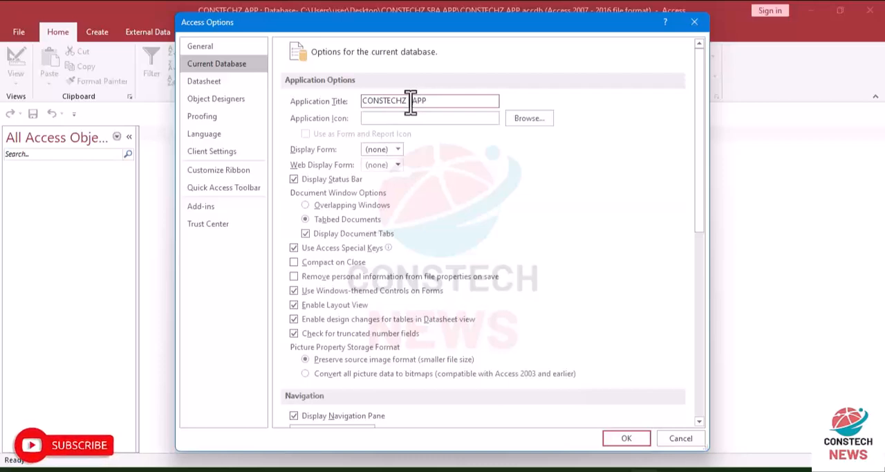
text(SBA)
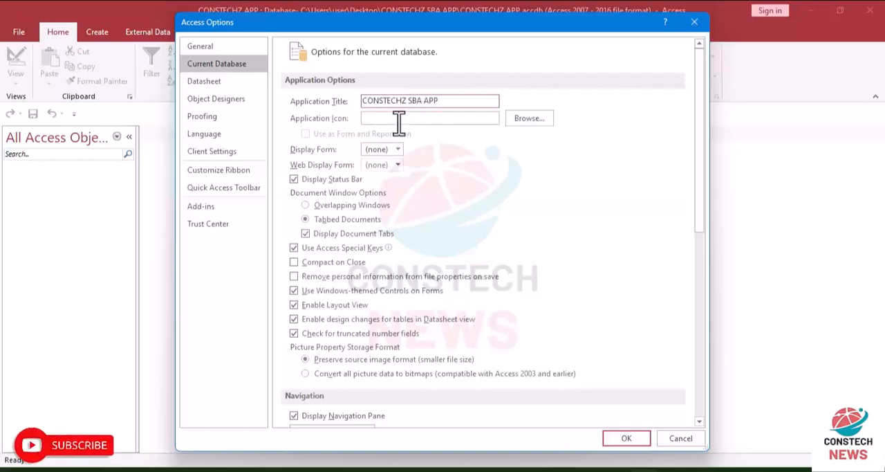
mouse_move(608, 116)
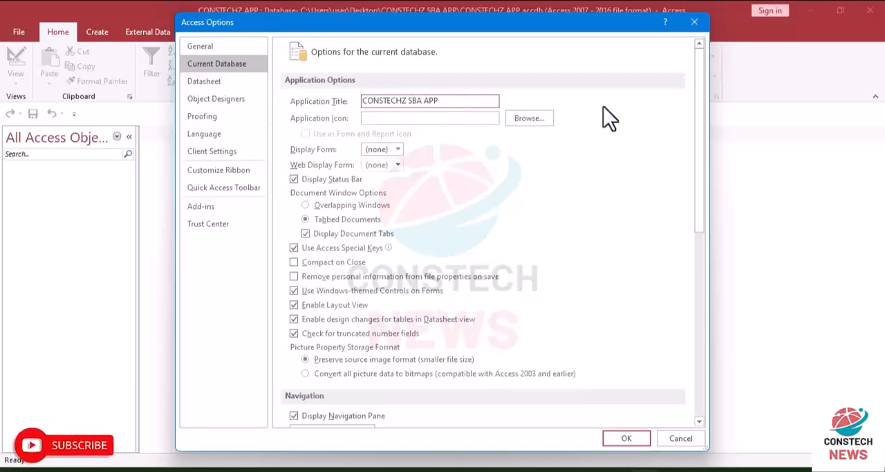
mouse_move(522, 143)
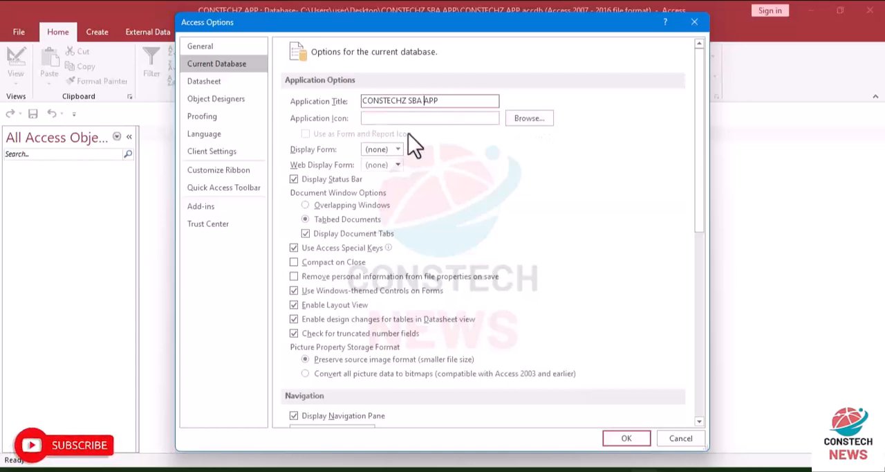
mouse_move(526, 119)
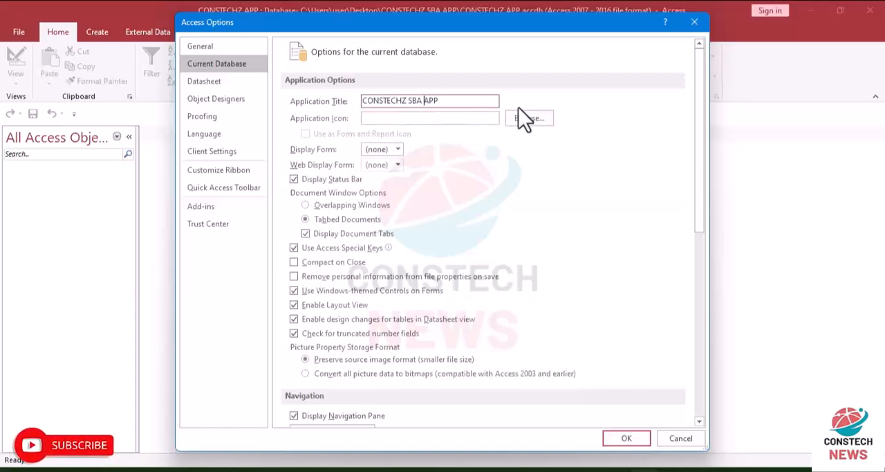
mouse_move(479, 314)
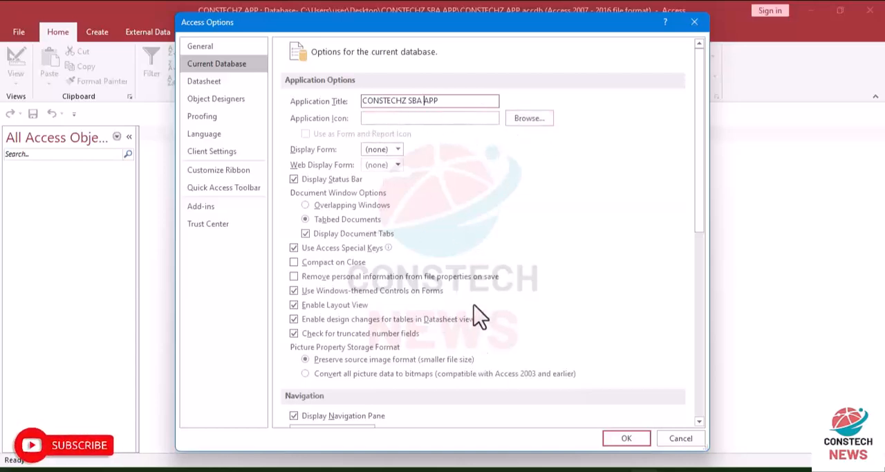
mouse_move(710, 206)
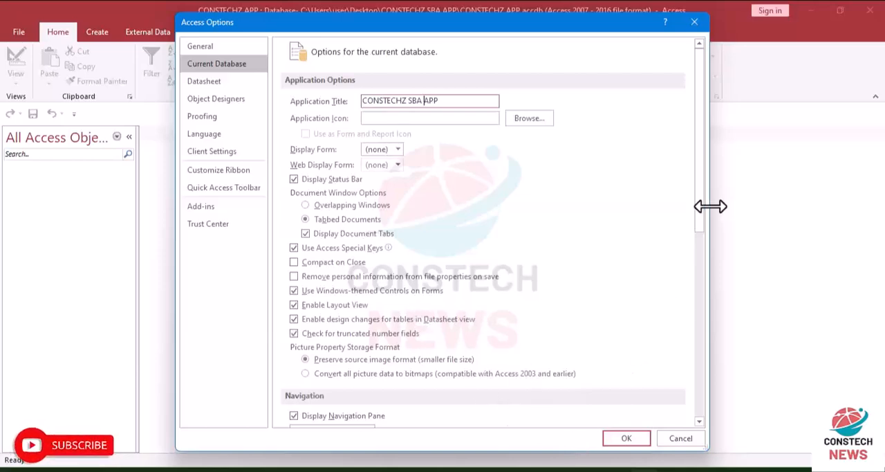
scroll(down, 3)
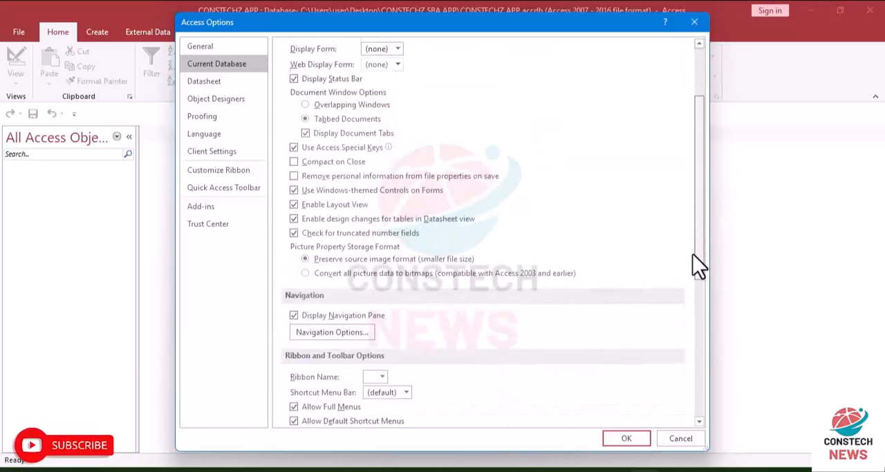
scroll(down, 3)
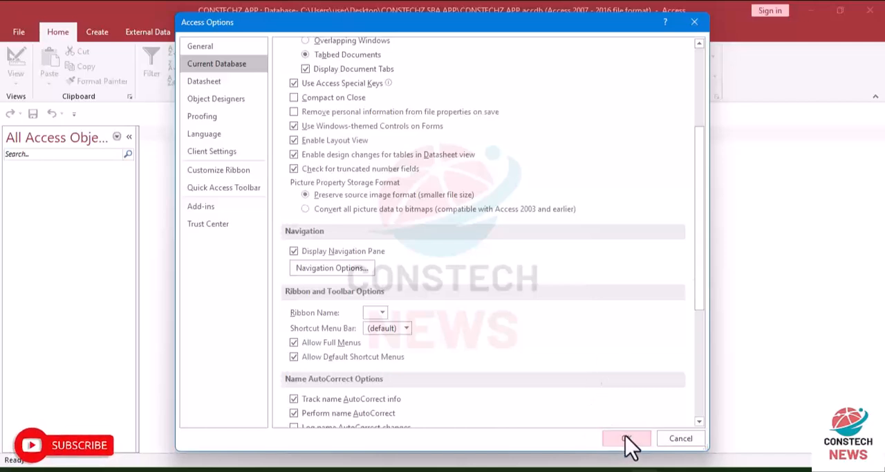
click(627, 438)
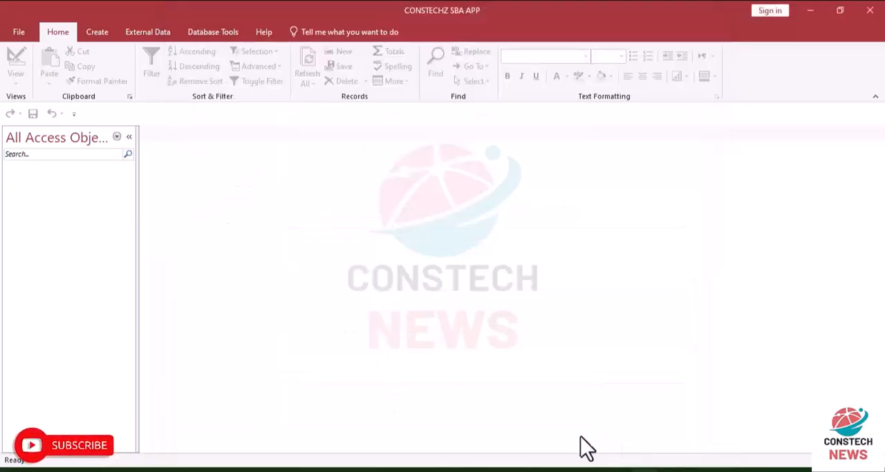
mouse_move(276, 78)
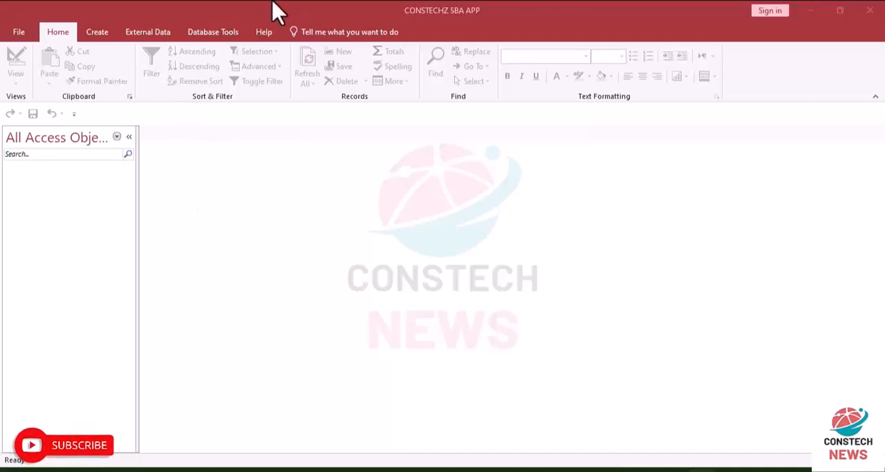
mouse_move(102, 49)
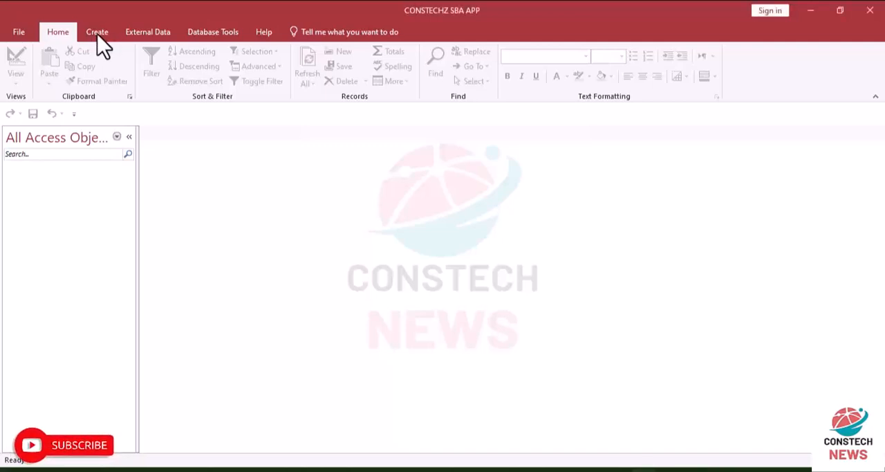
Add blank table Table1 from the Create tab and open its View list
click(97, 32)
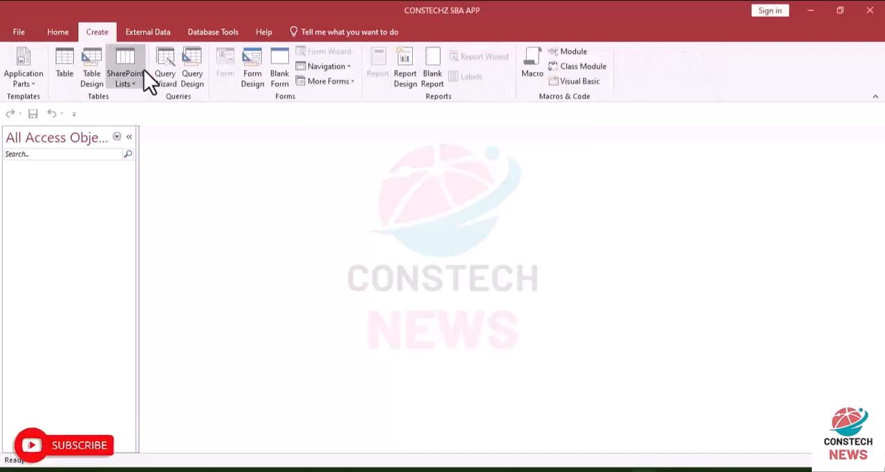
click(64, 65)
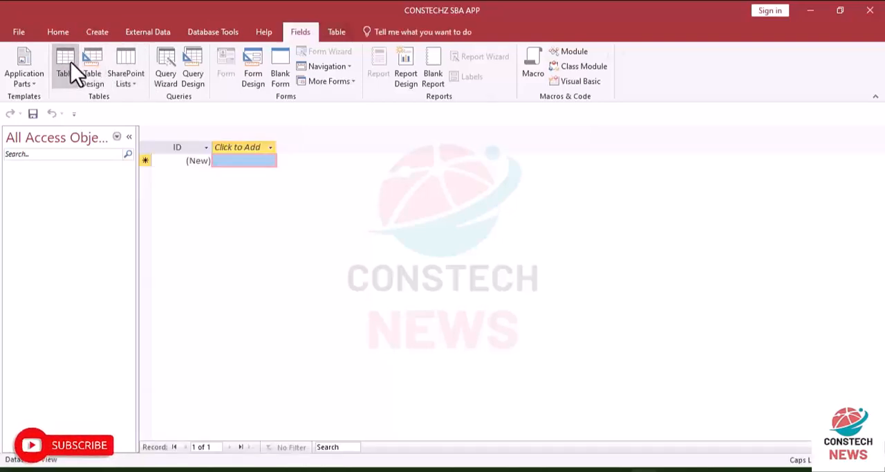
click(64, 66)
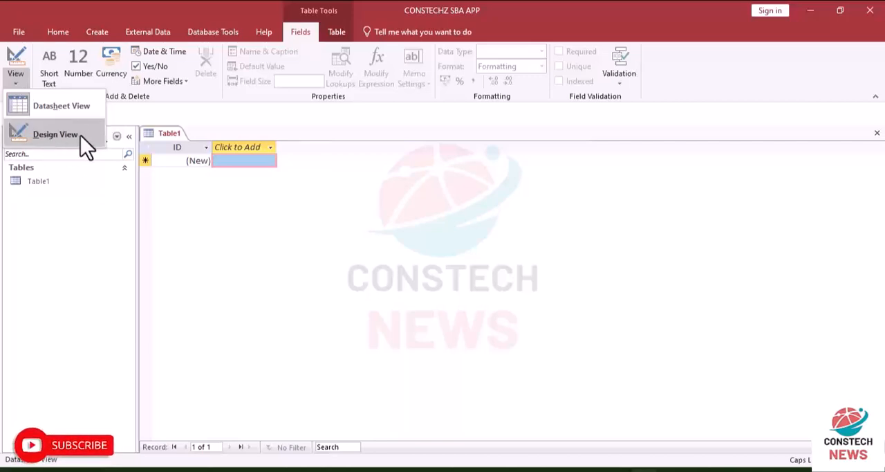
mouse_move(55, 106)
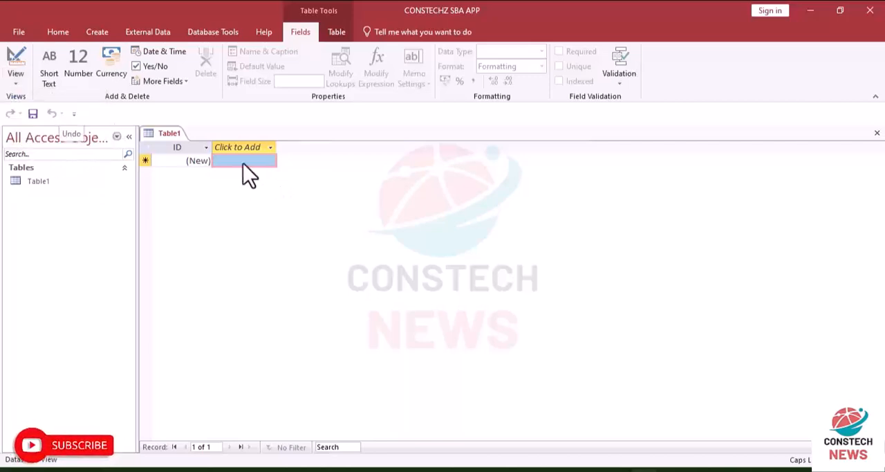
click(15, 66)
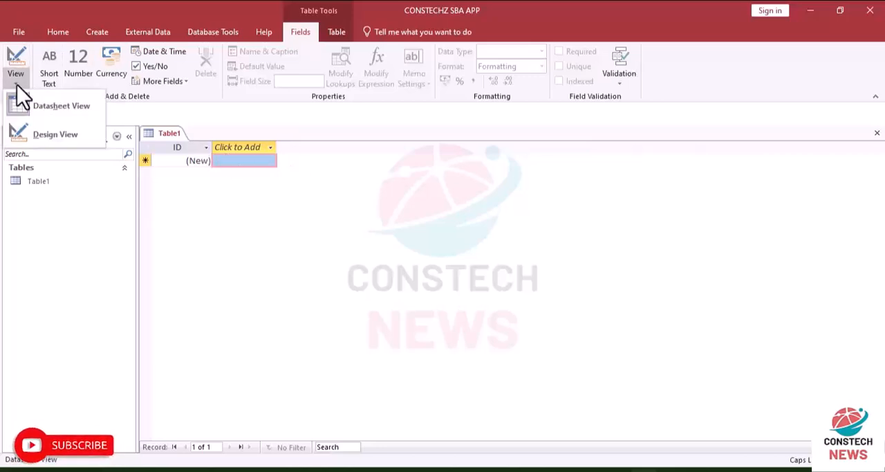
Switch Table1 to Design View, saving it as tbl_registry
click(55, 133)
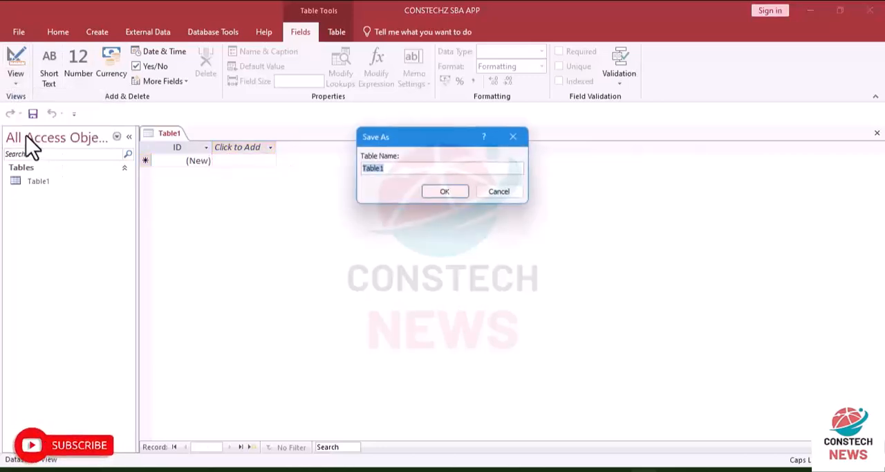
mouse_move(304, 158)
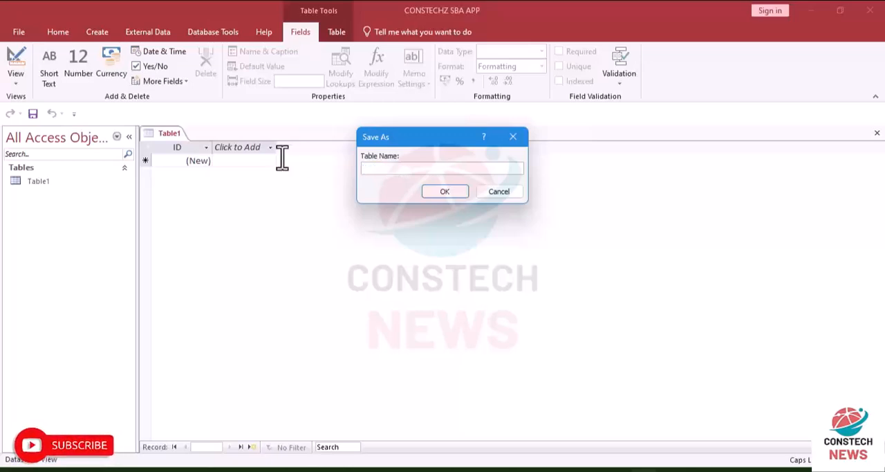
text(tbl)
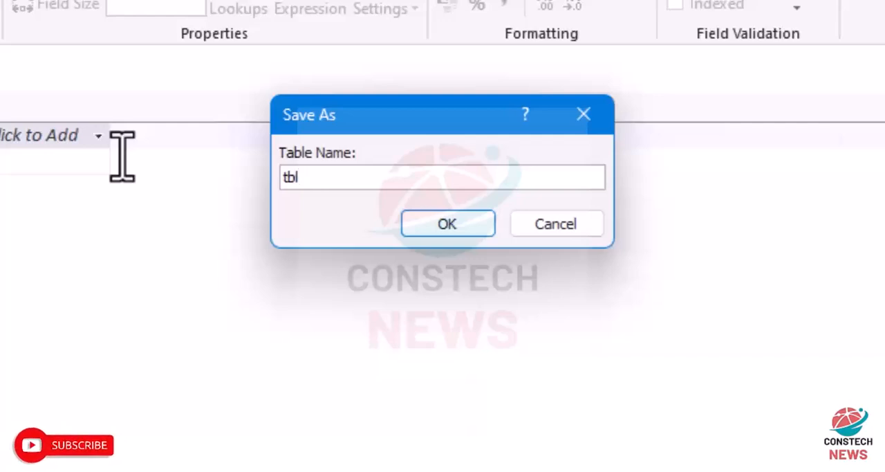
text(_regi)
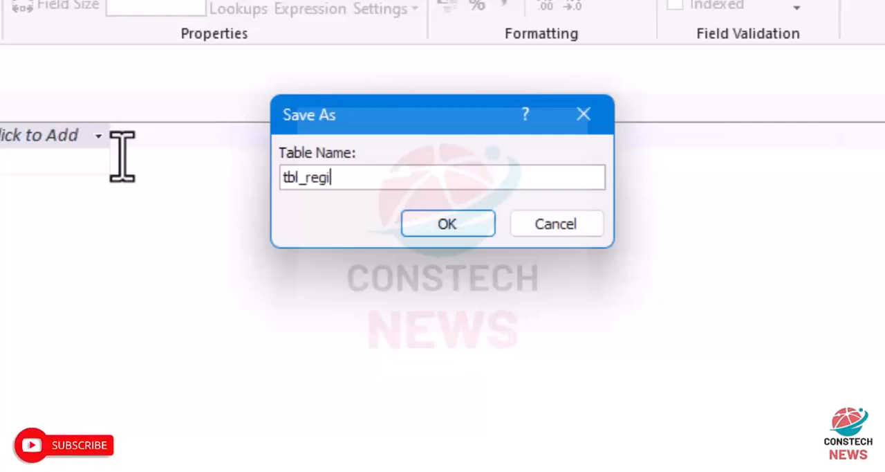
text(stry)
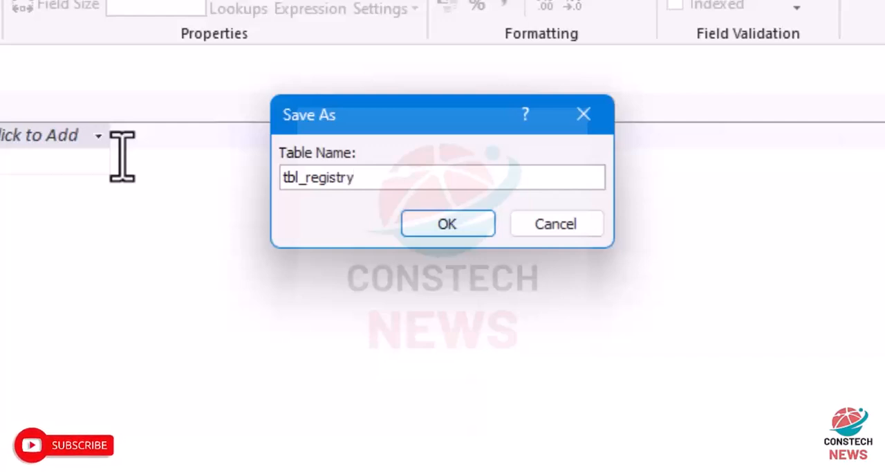
mouse_move(352, 38)
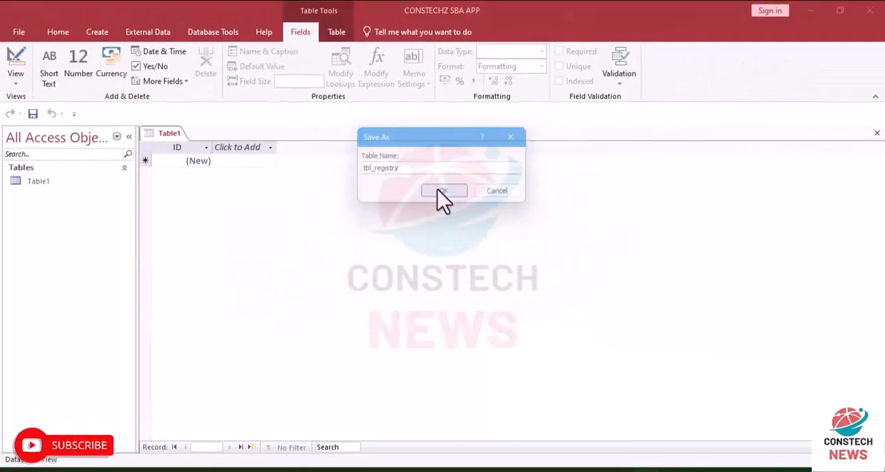
click(444, 190)
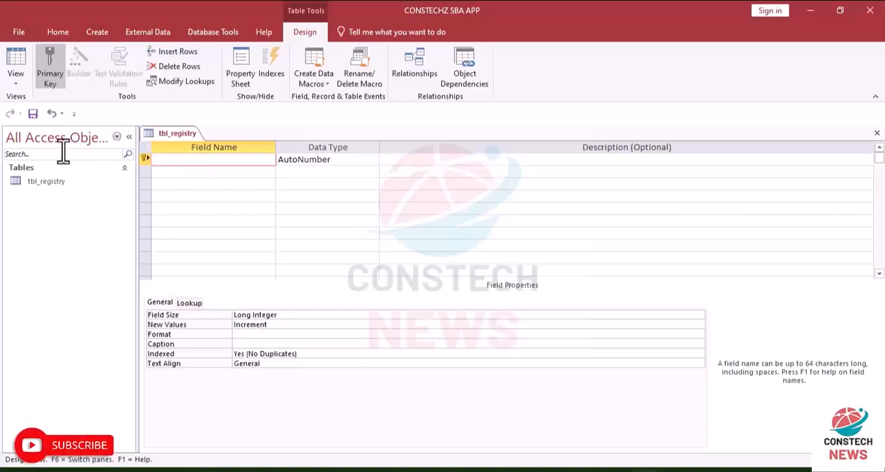
Rename the AutoNumber key field to pupils id
text(p)
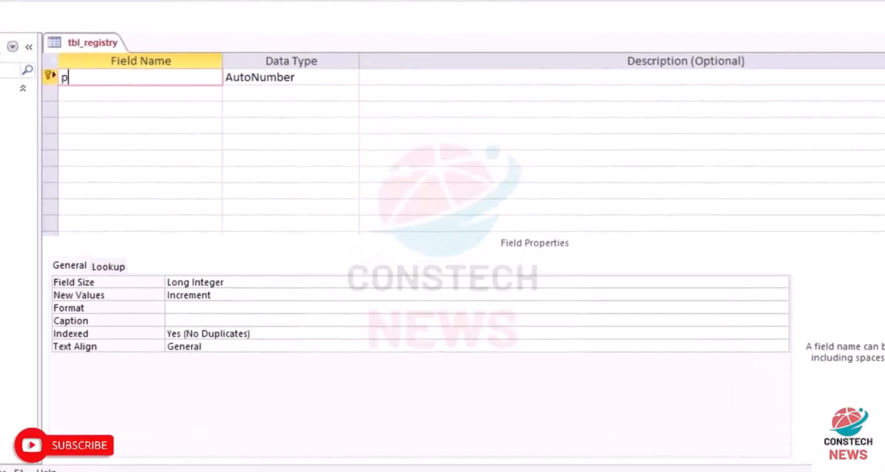
text(upil)
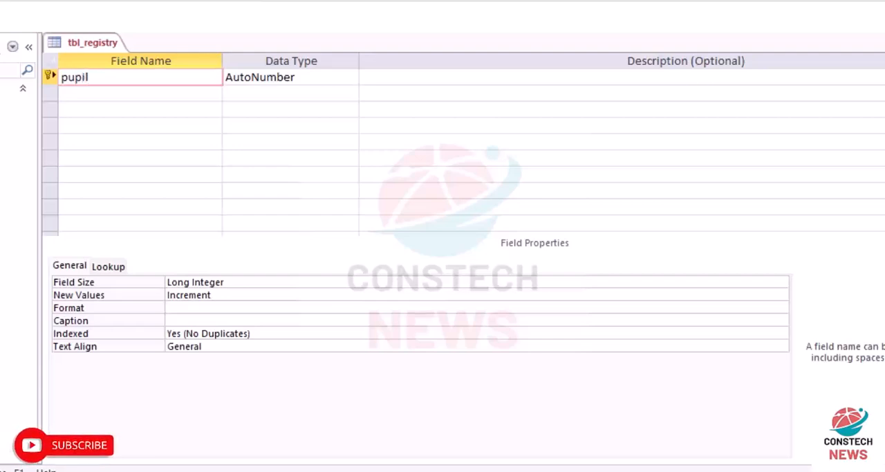
text(s id)
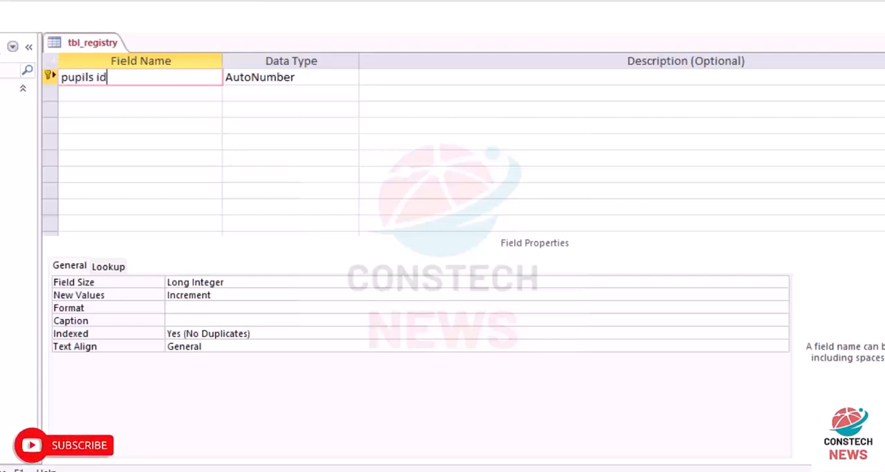
mouse_move(68, 82)
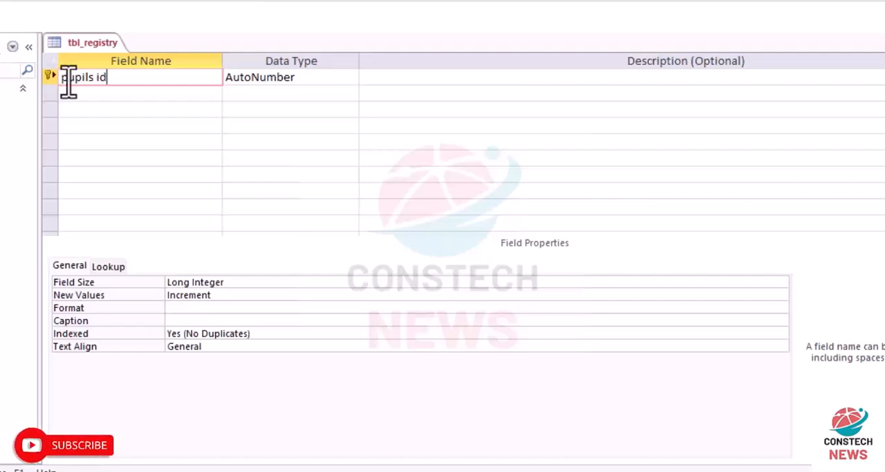
mouse_move(329, 86)
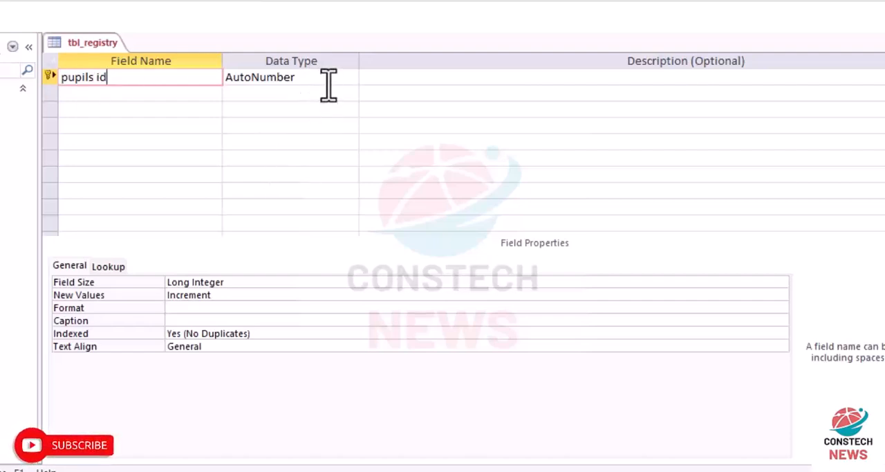
click(291, 77)
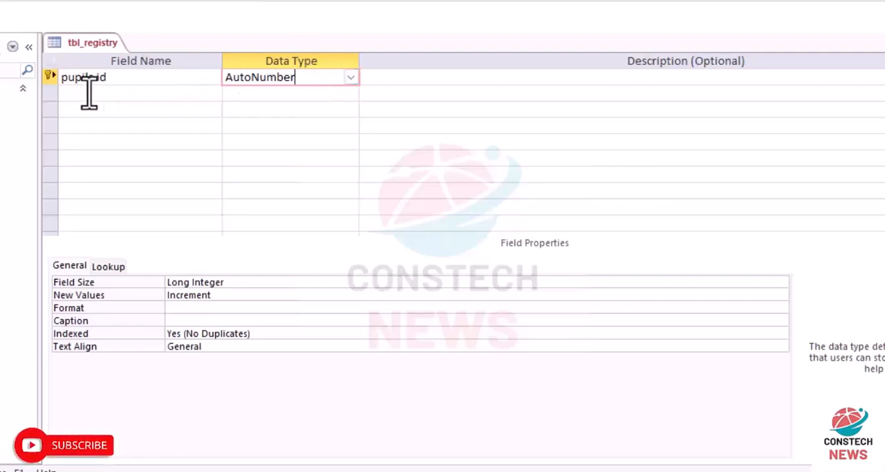
Add Short Text fields pupils_name, pupils_gender and pupils_attend
click(138, 93)
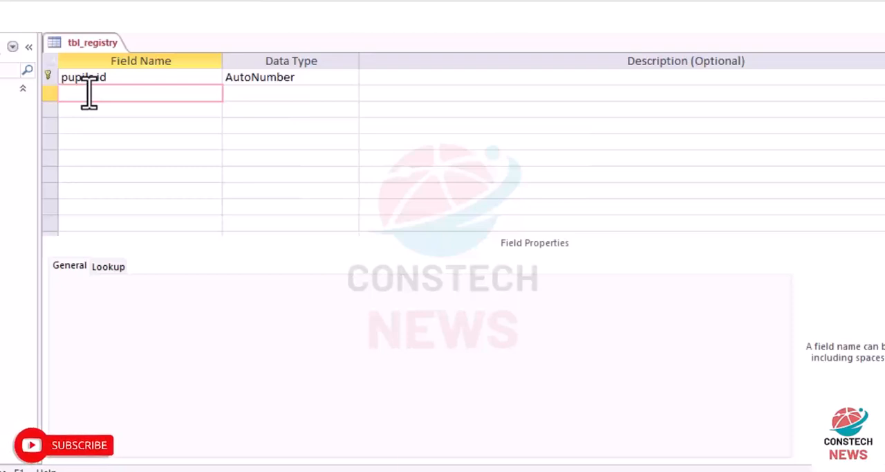
text(pupil)
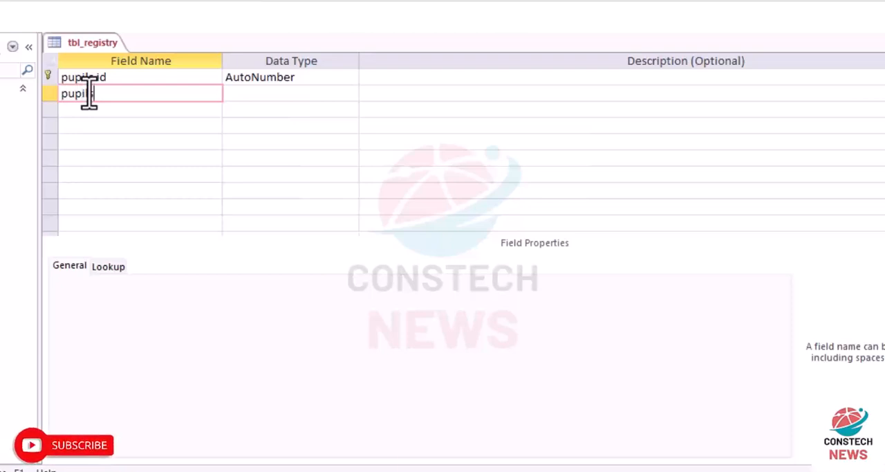
text(_name)
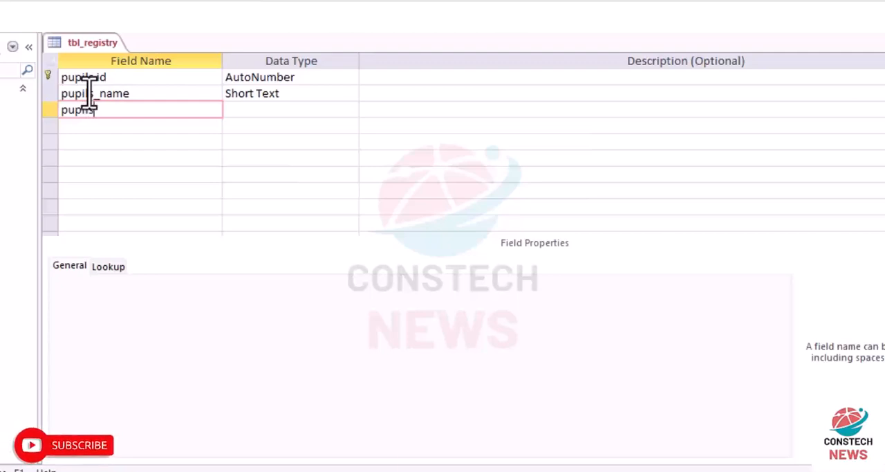
text(gender)
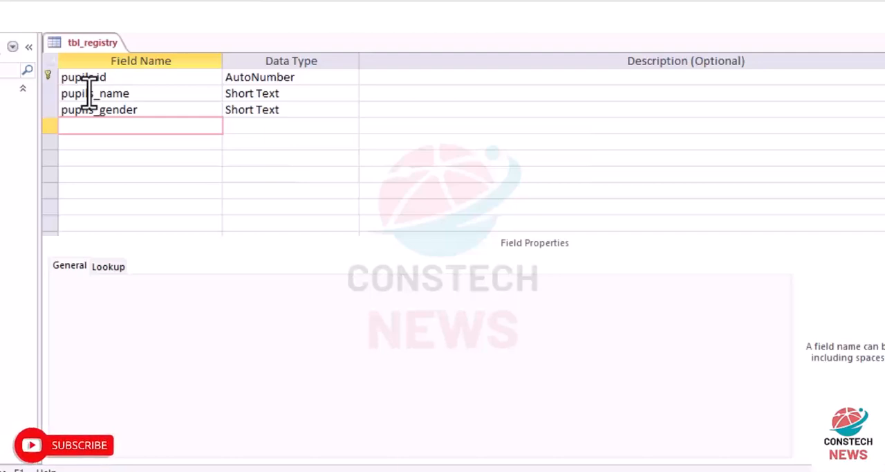
text(p)
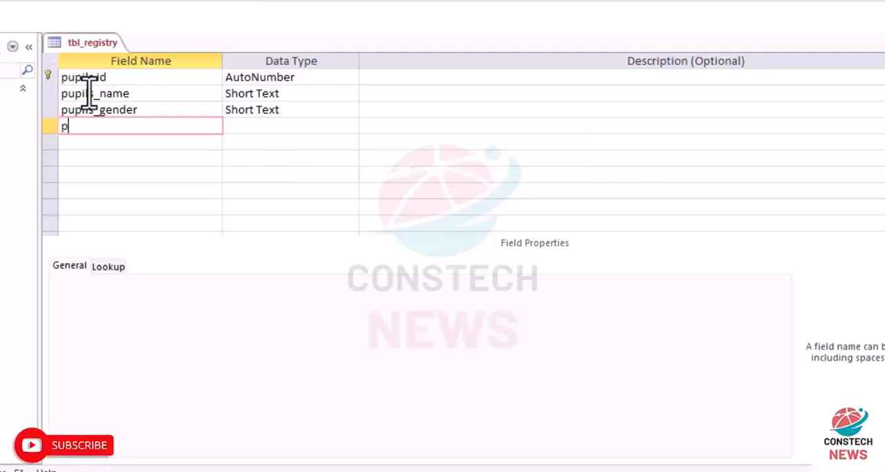
text(ipu)
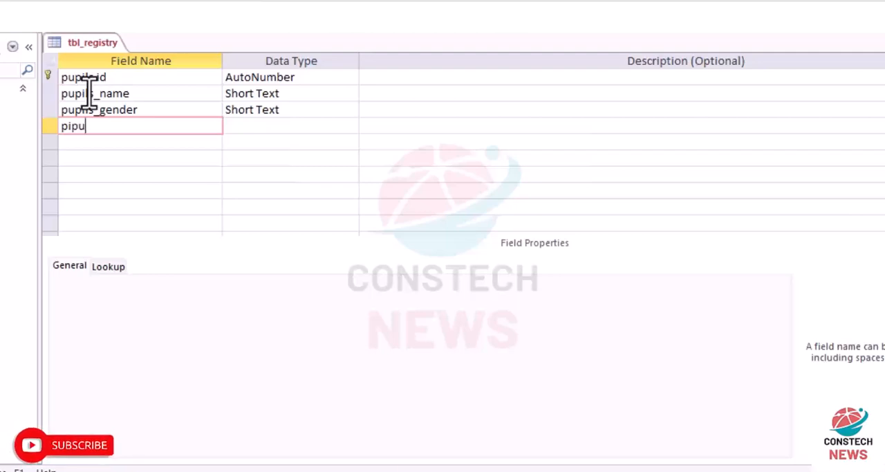
key(BackSpace)
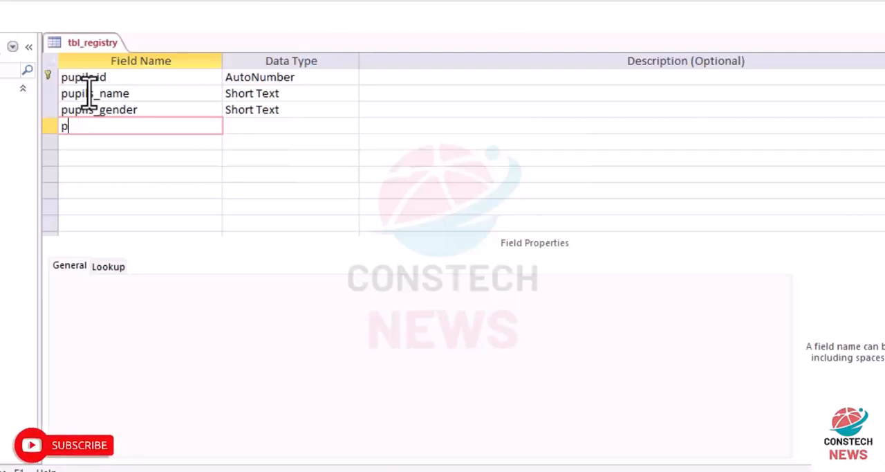
text(upils)
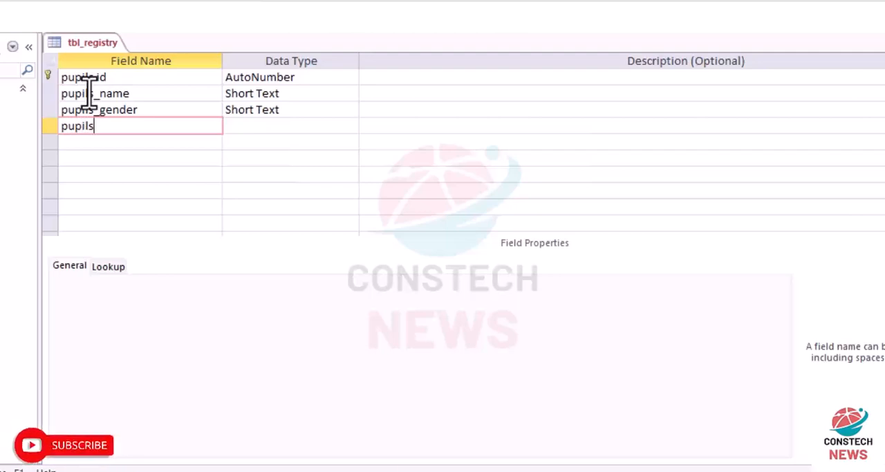
text(_attend)
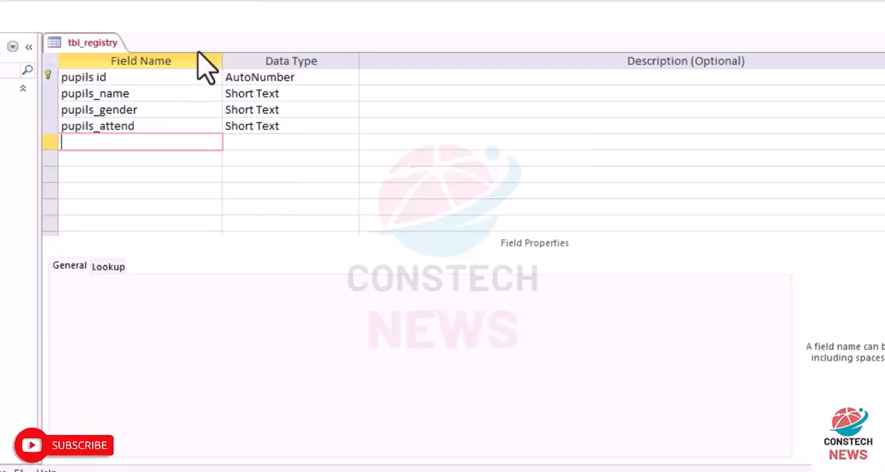
mouse_move(118, 142)
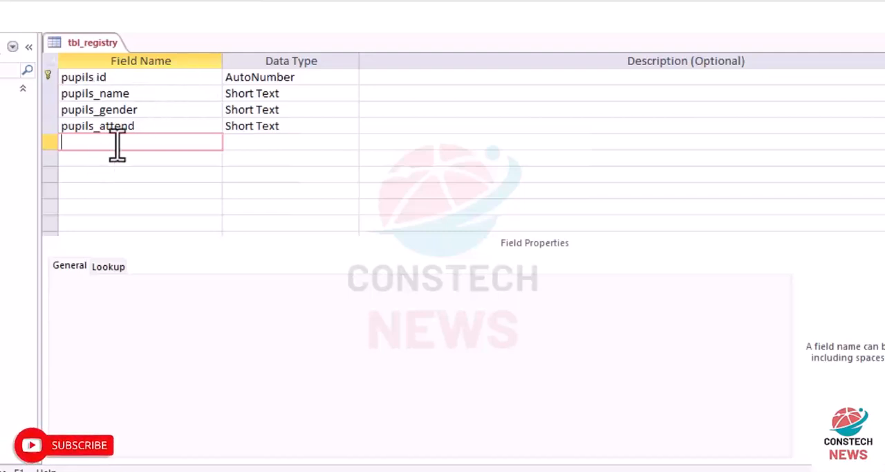
mouse_move(200, 24)
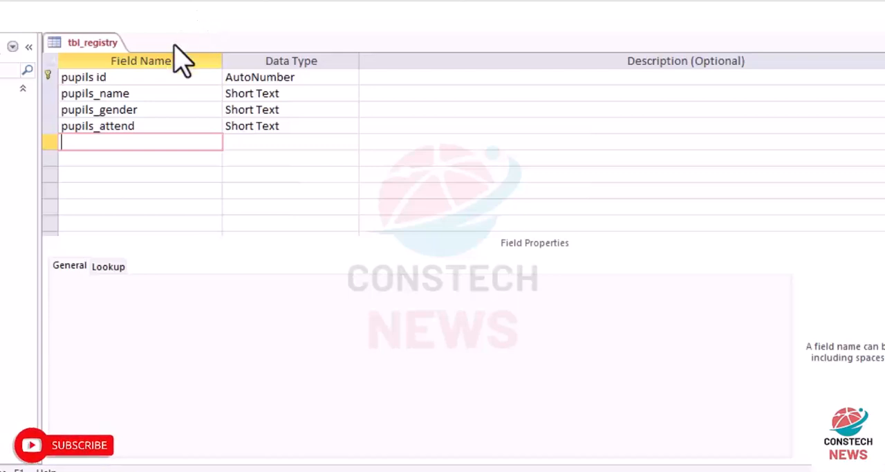
mouse_move(283, 152)
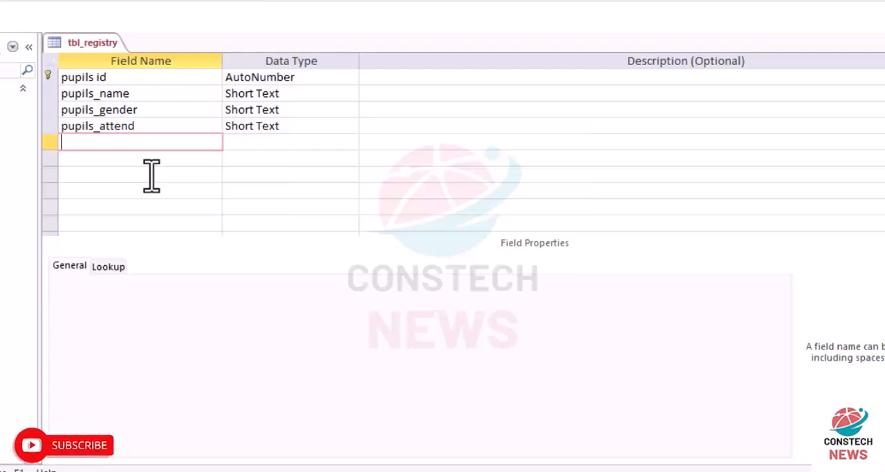
Add the pupils_attittude and pupils_conduct fields to tbl_registry
text(p)
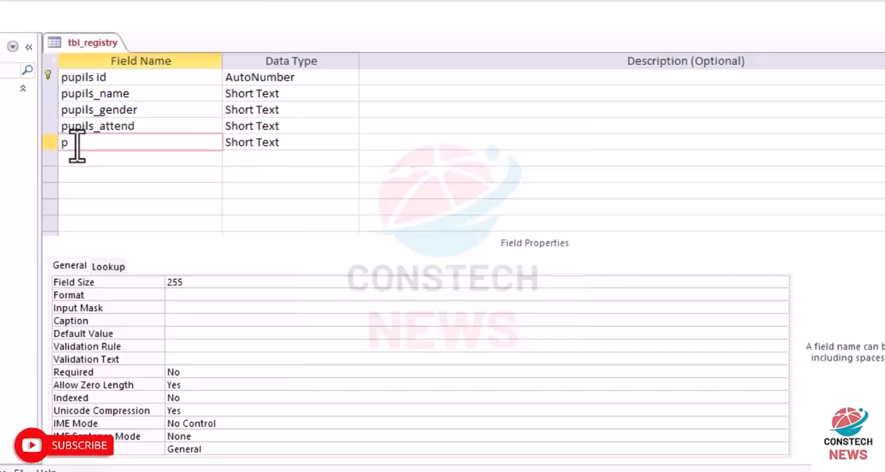
text(upils_)
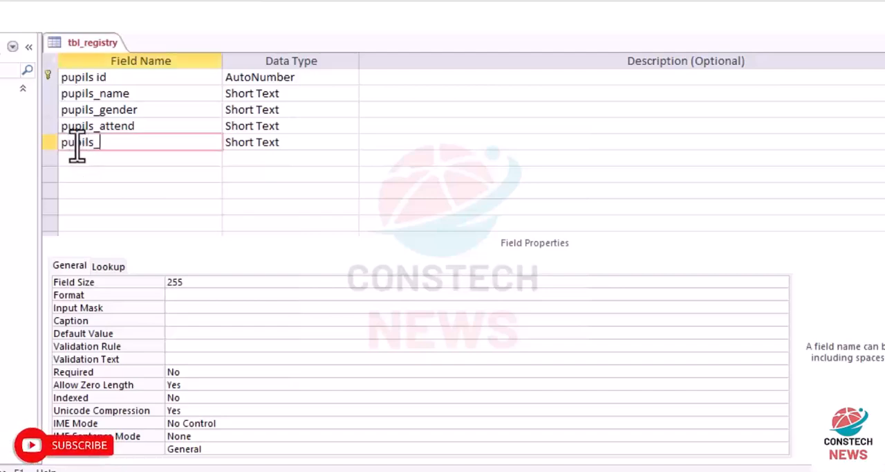
text(a)
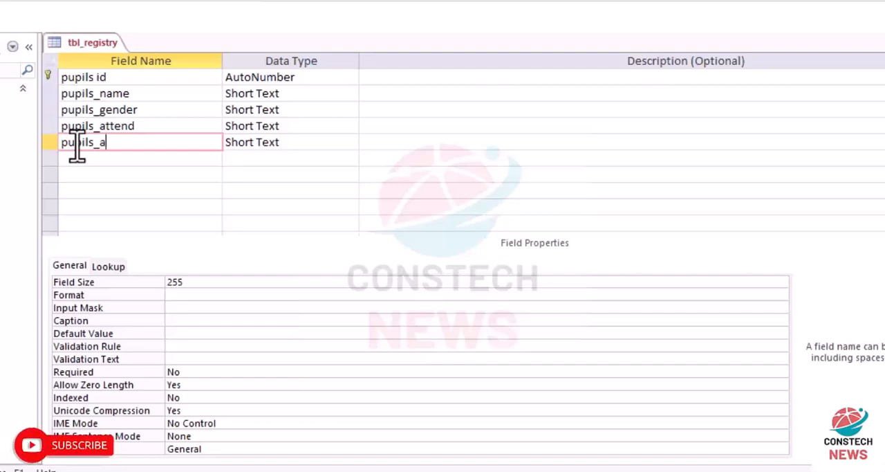
text(ttit)
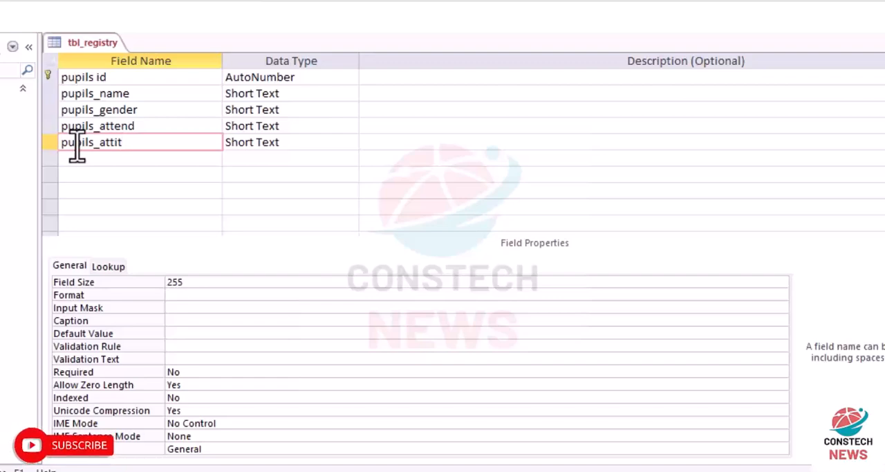
text(ude)
click(141, 159)
text(pupils)
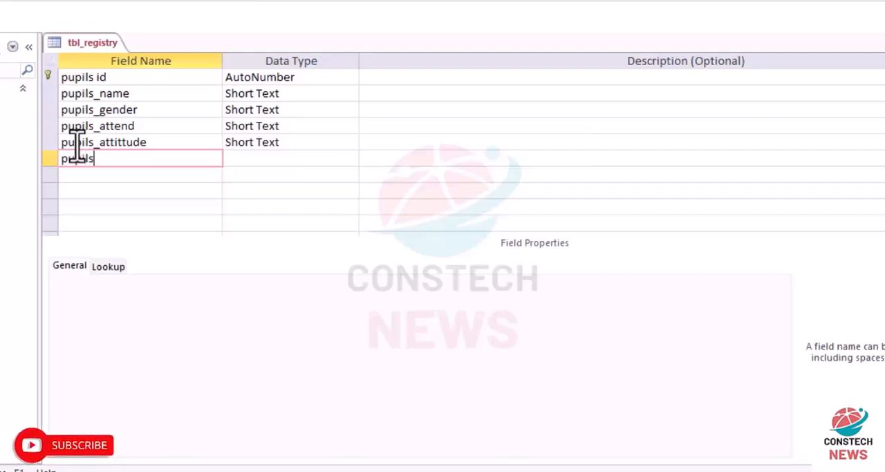
text(_conduct)
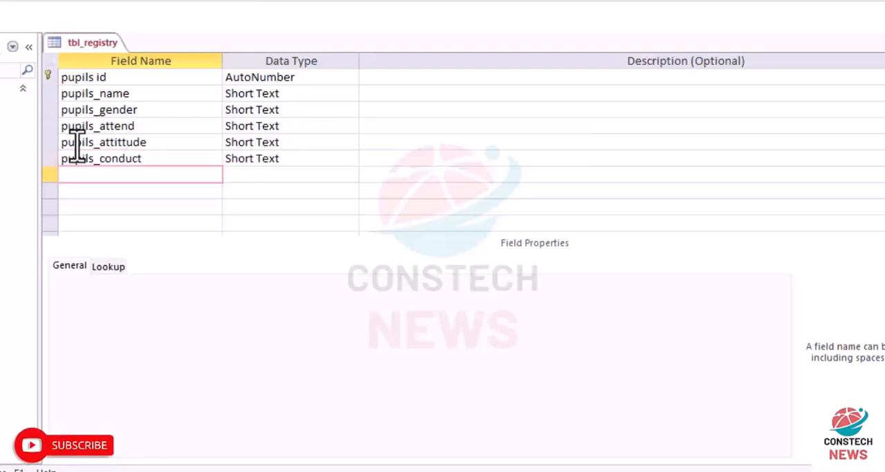
Add the pupils_interest and pupils_pic fields
text(pupils)
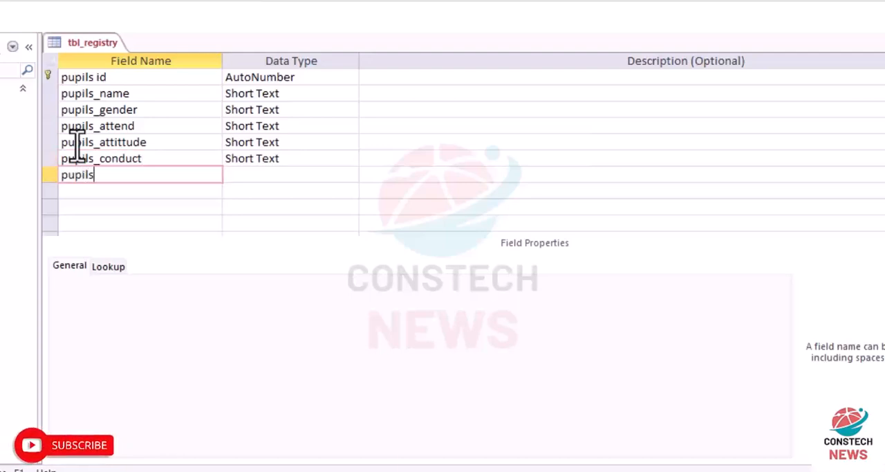
text(_)
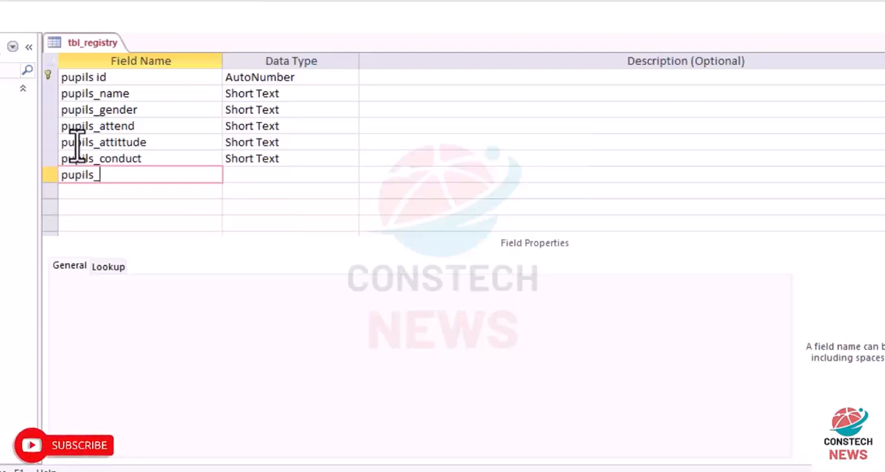
text(in)
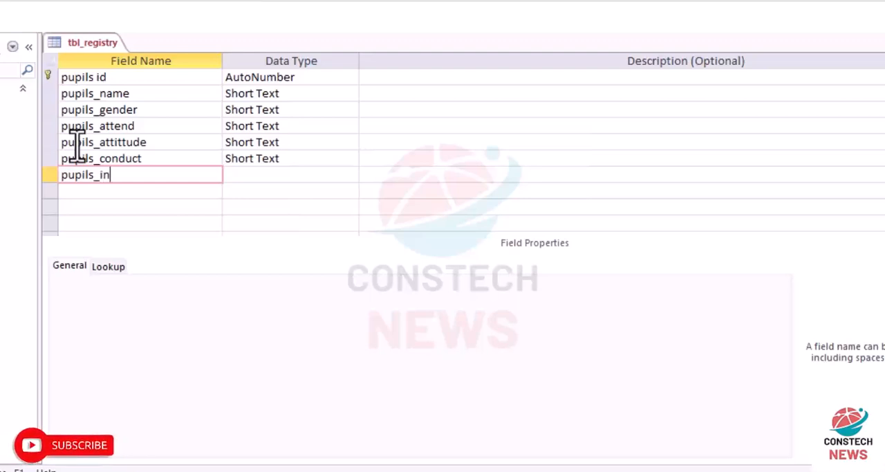
text(teres)
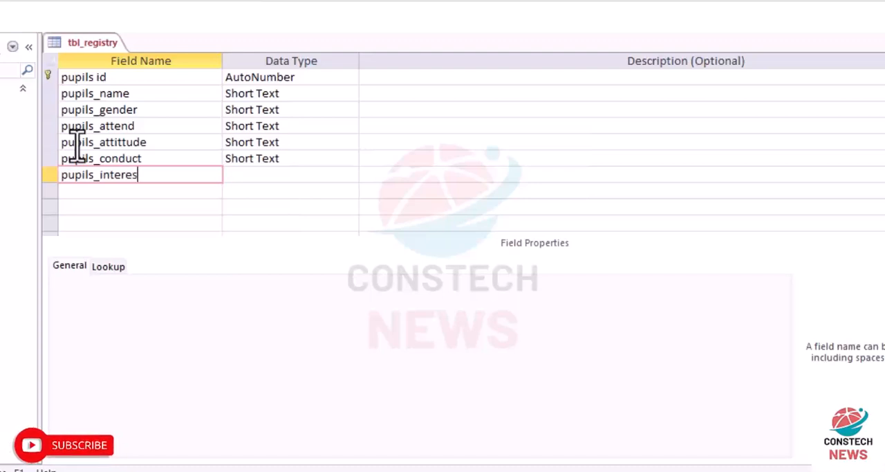
key(Return)
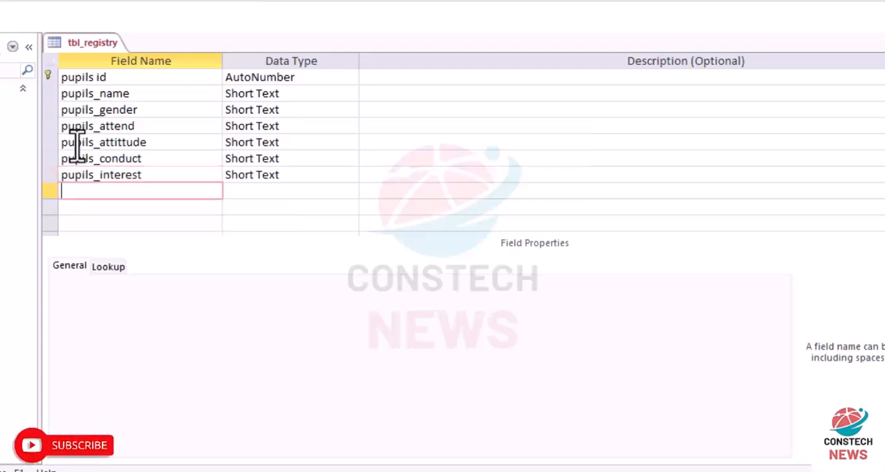
text(p)
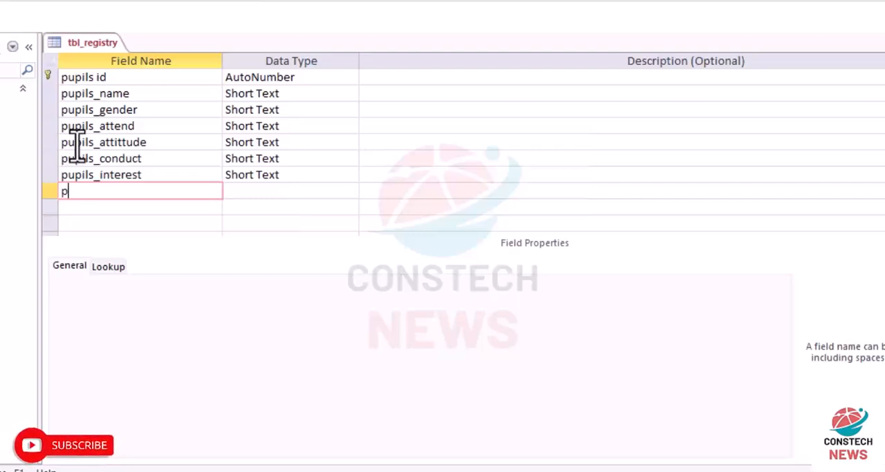
text(upils)
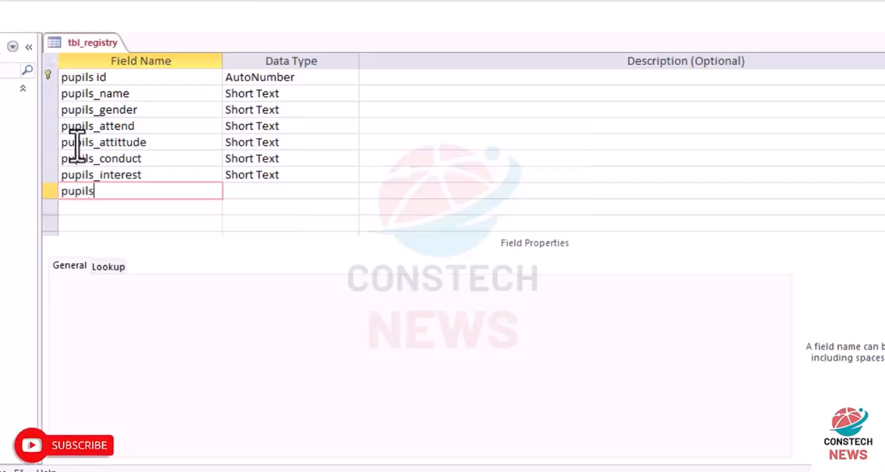
text(_pic)
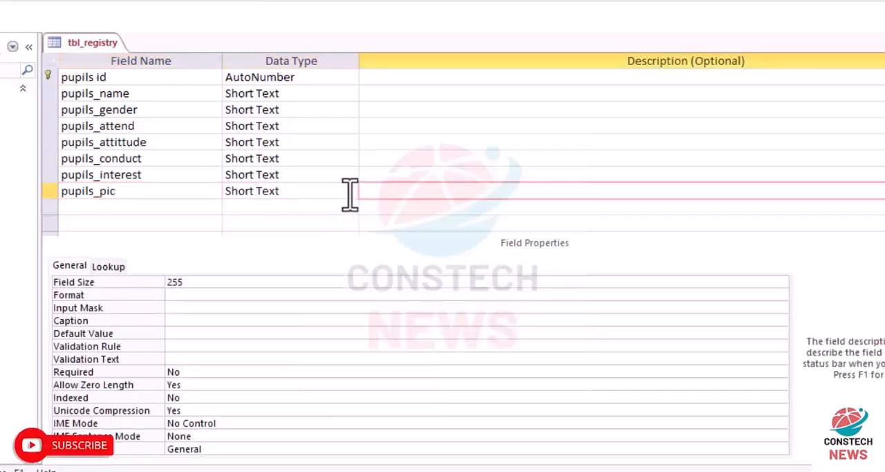
Change the pupils_pic data type to Attachment
click(351, 191)
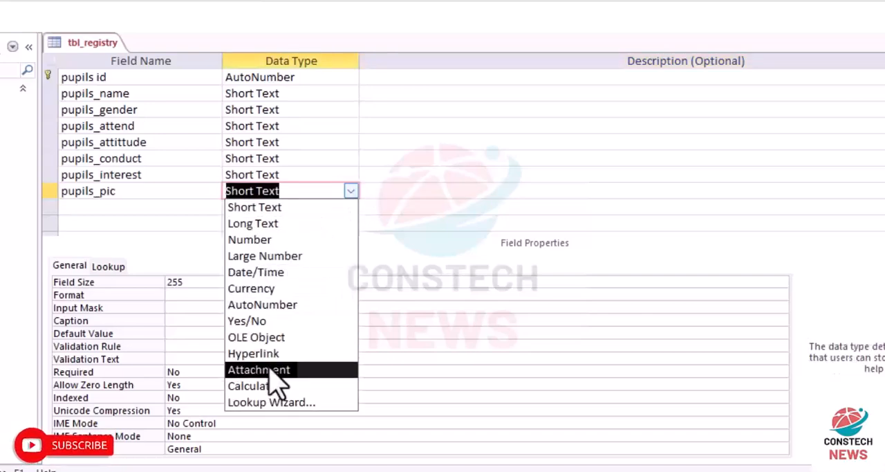
click(259, 369)
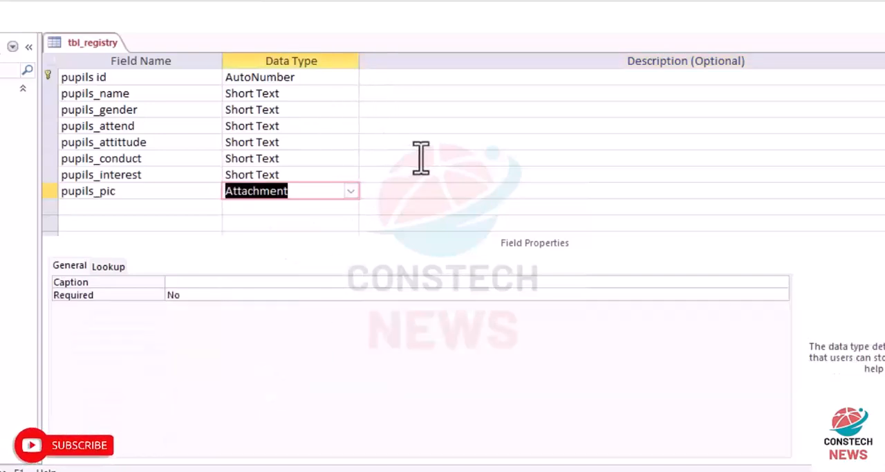
mouse_move(305, 87)
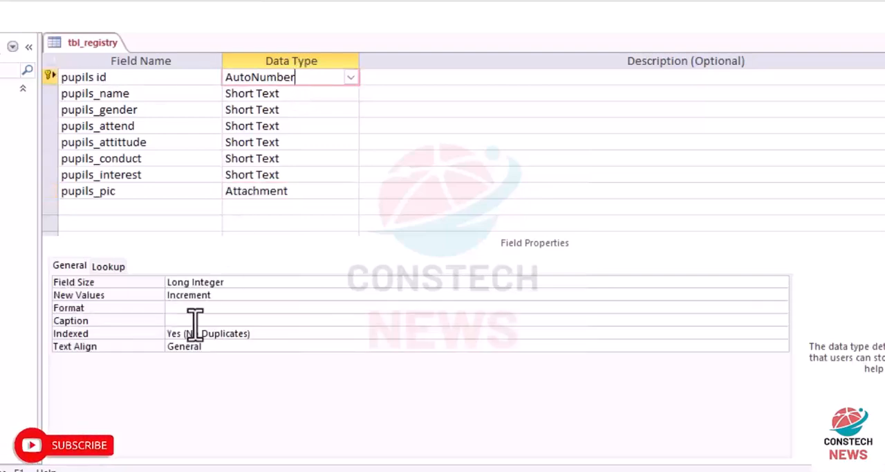
mouse_move(277, 134)
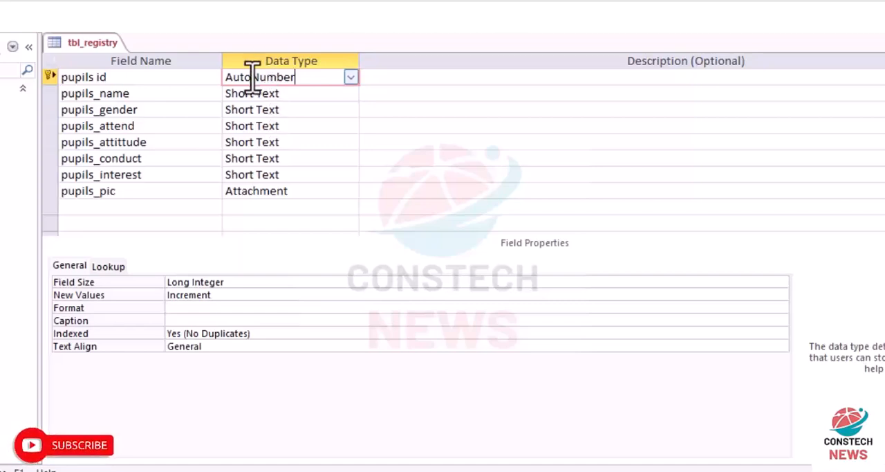
mouse_move(289, 31)
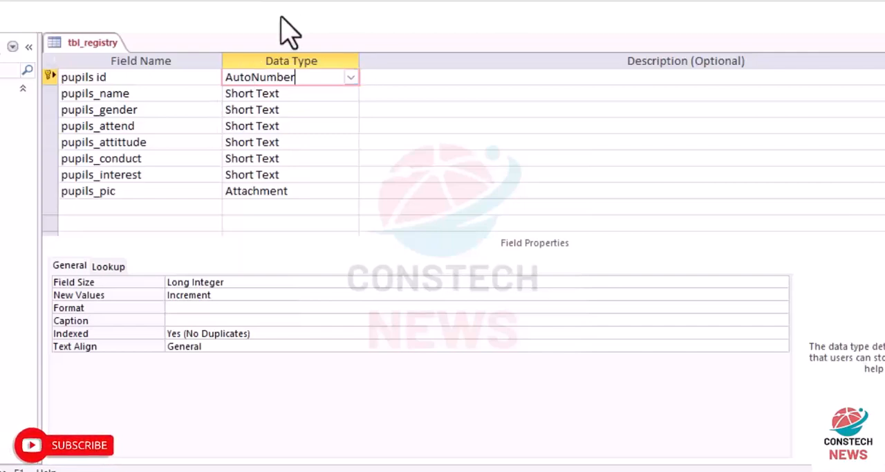
mouse_move(270, 103)
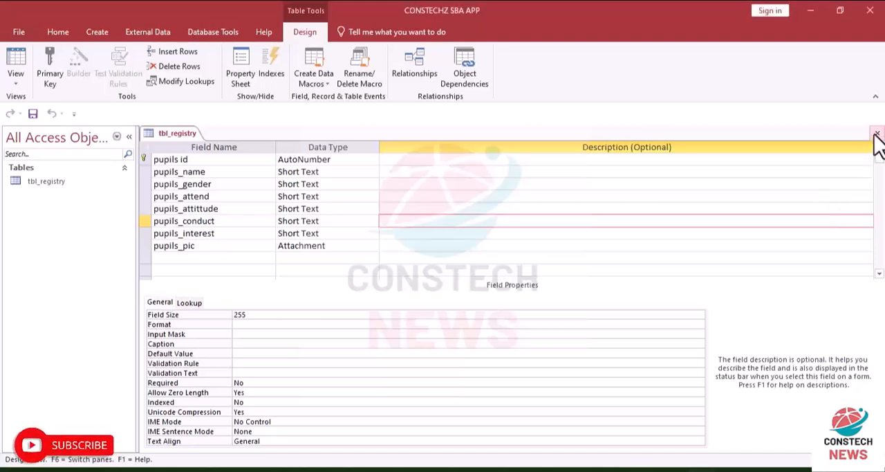
Close the tbl_registry design tab and add a blank table via Create > Table
click(876, 134)
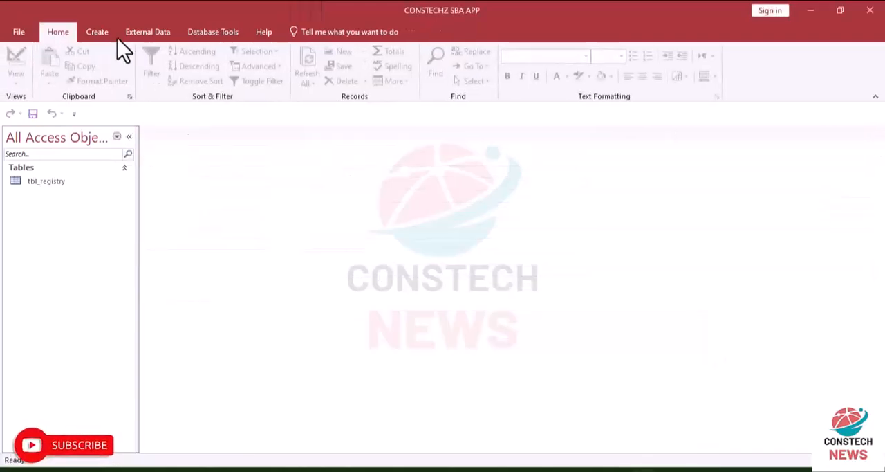
click(96, 32)
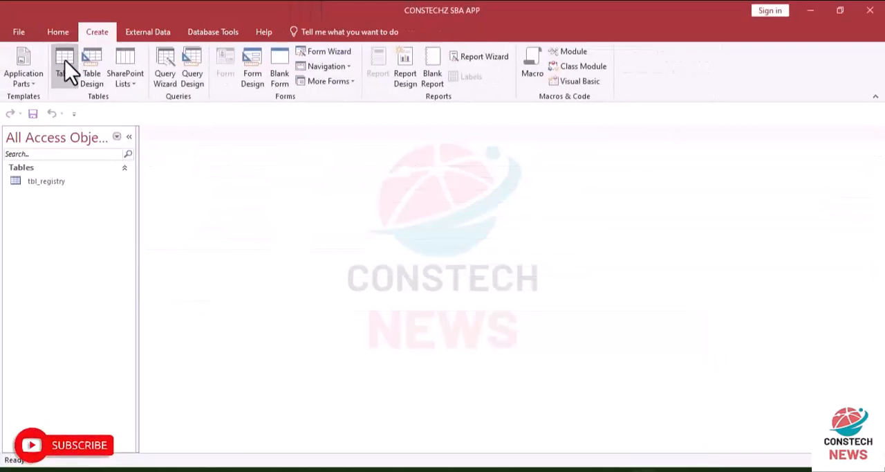
click(63, 66)
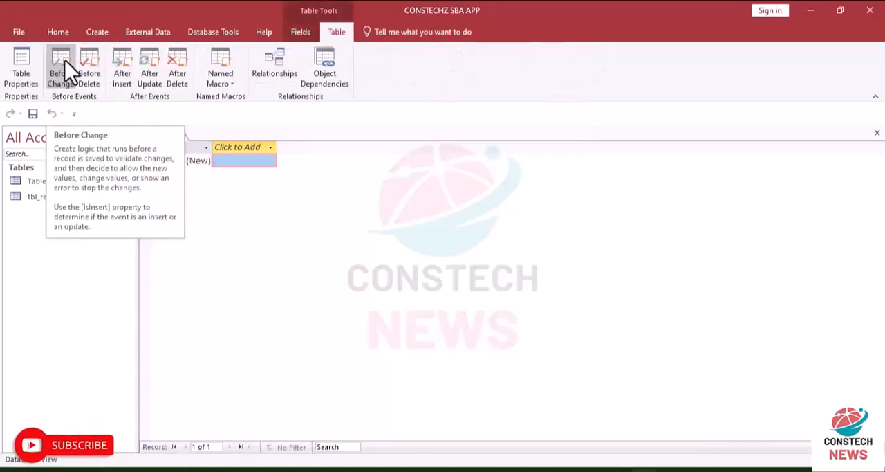
mouse_move(61, 117)
text(tbl_s)
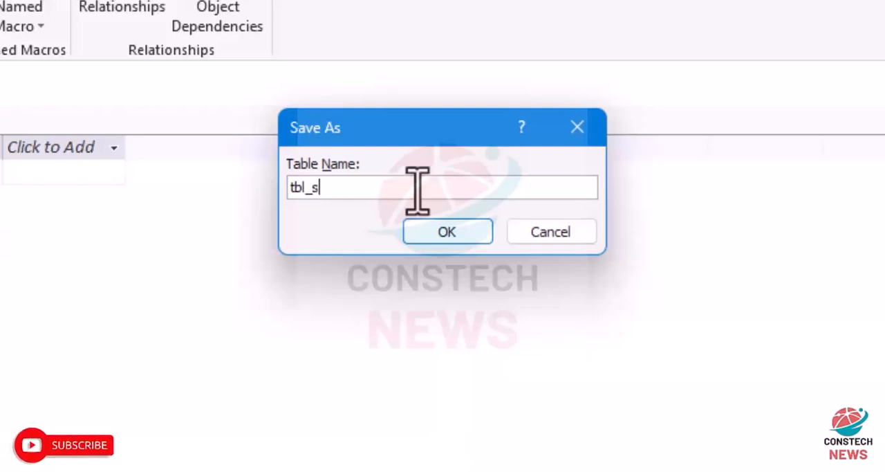
Save the second table as tbl_school_details and switch it to Design View
text(chool_)
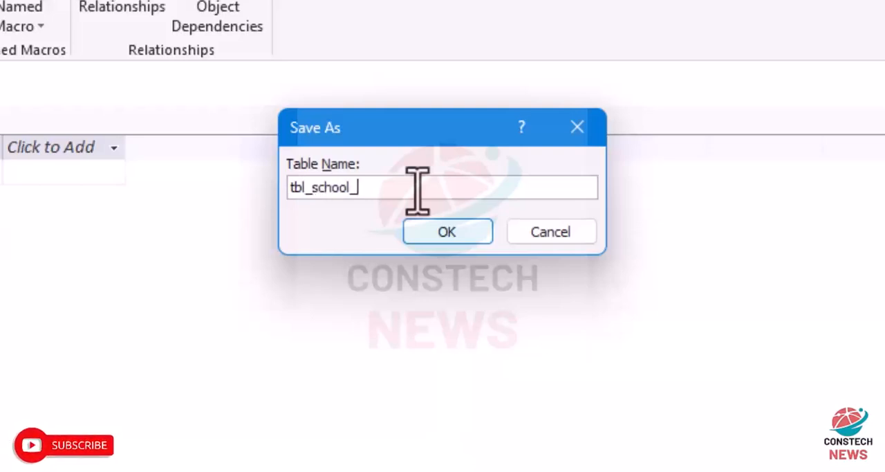
text(details)
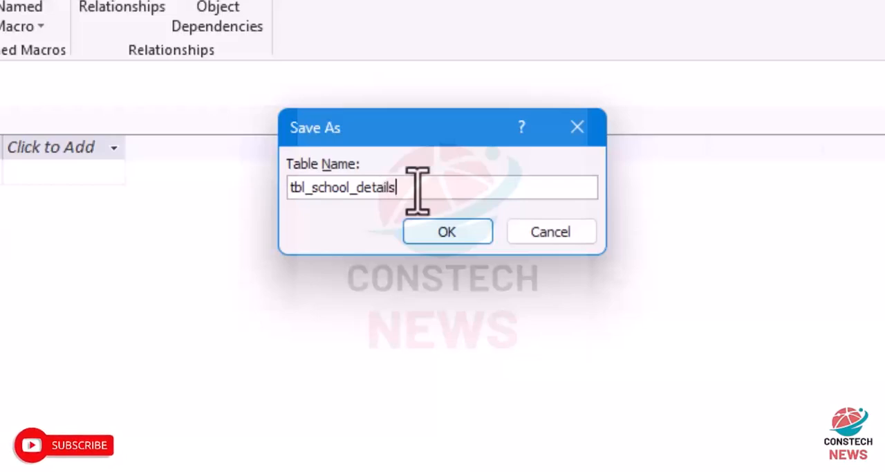
click(447, 231)
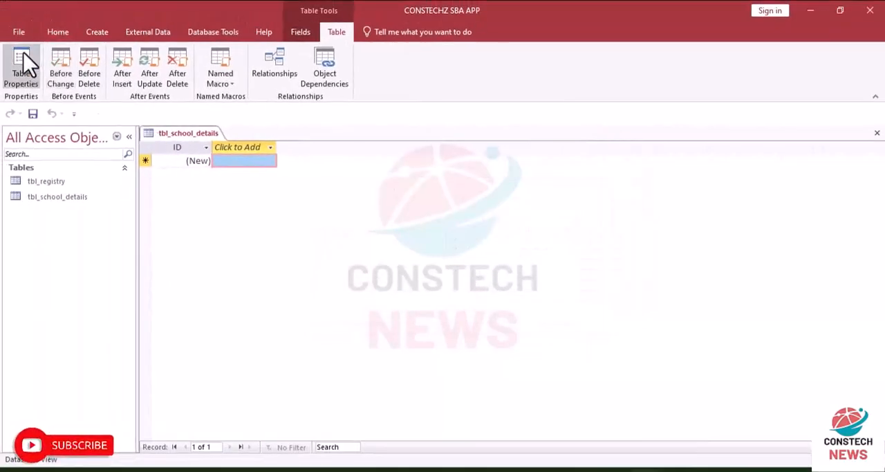
click(58, 32)
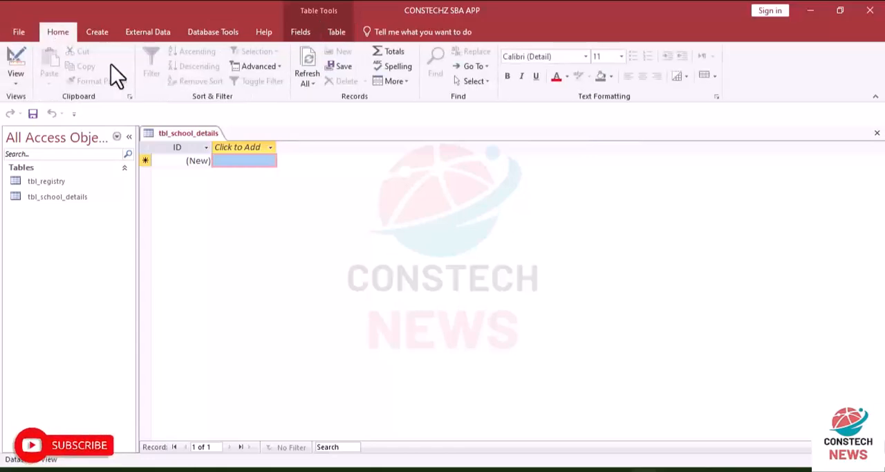
click(15, 66)
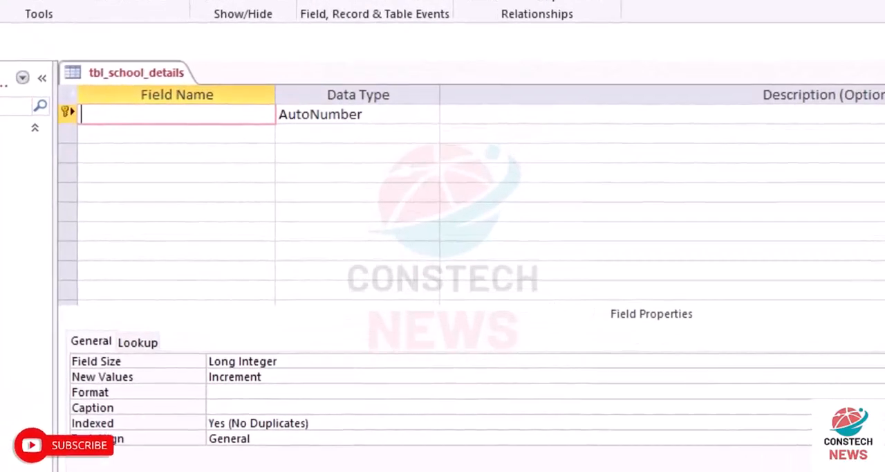
Enter field names sch_id, sch_name, sch_motto, sch_address and sch_contact
text(s)
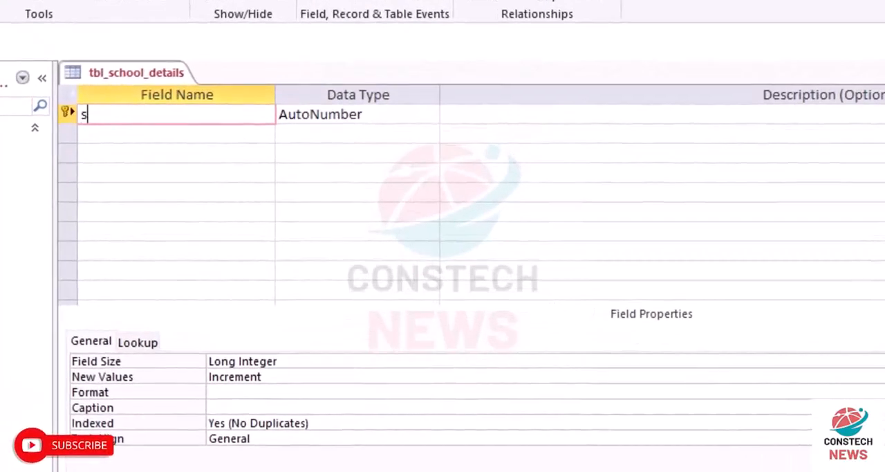
text(ch)
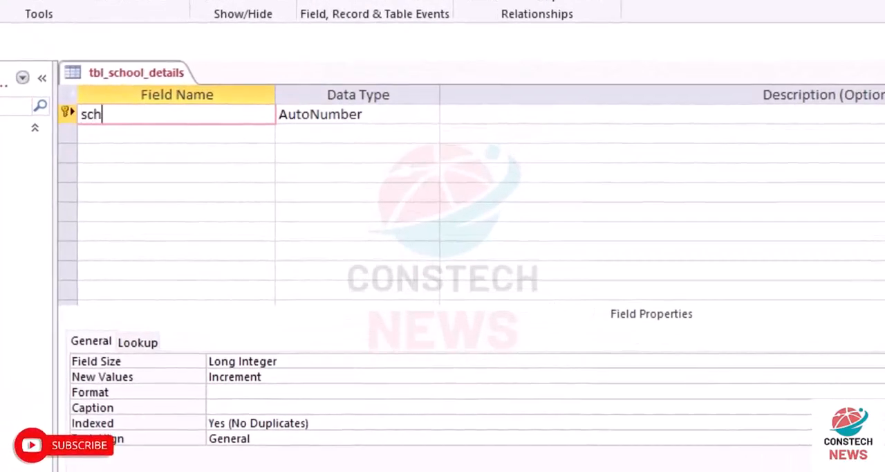
text(_id)
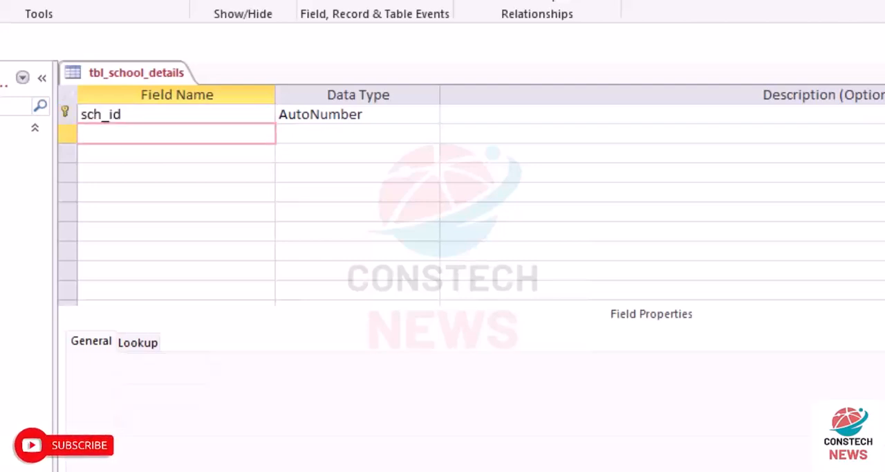
text(sch)
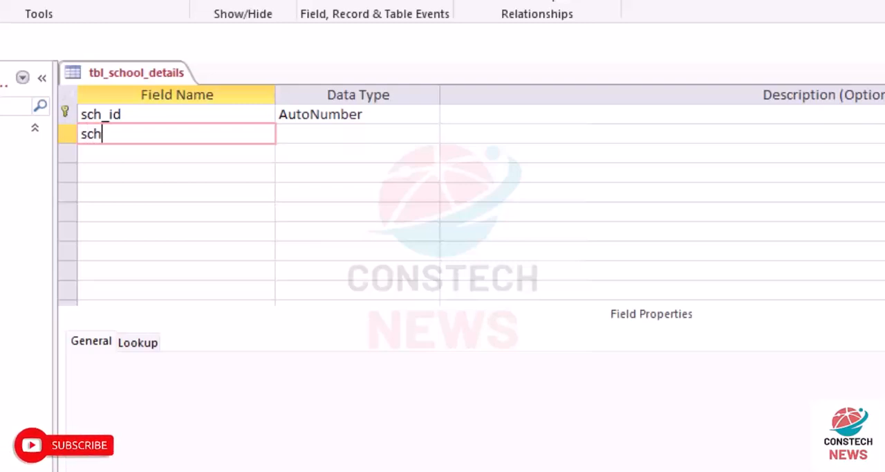
text(-)
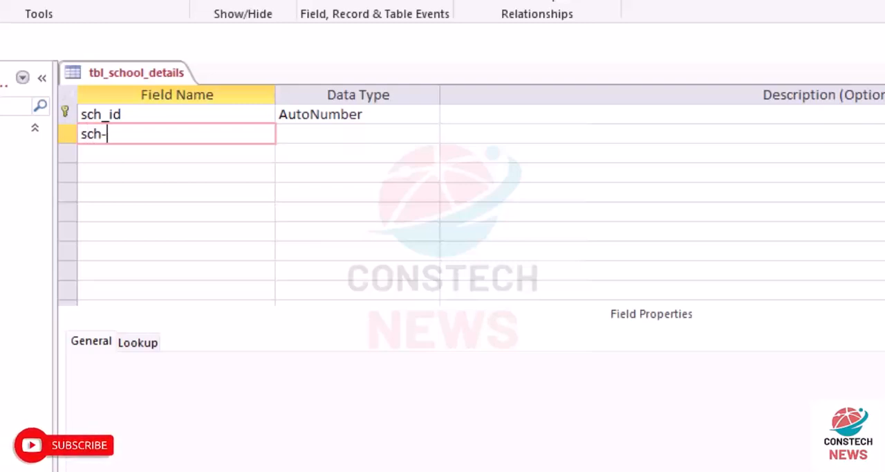
key(Backspace)
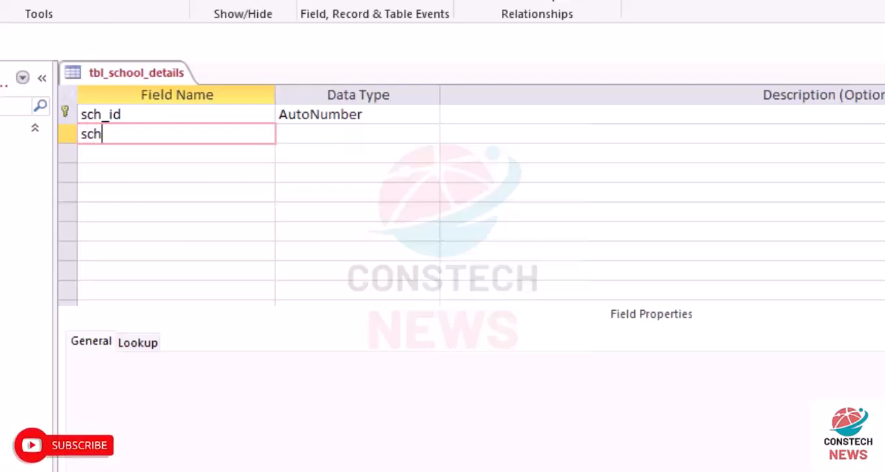
text(_name)
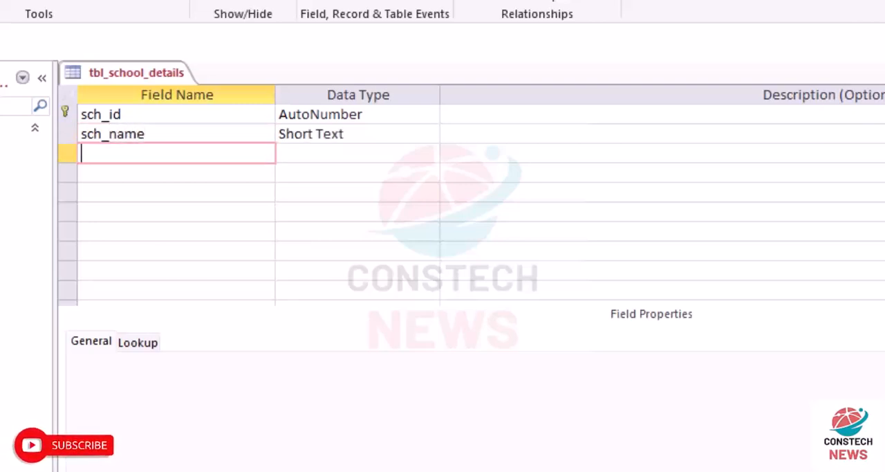
text(s)
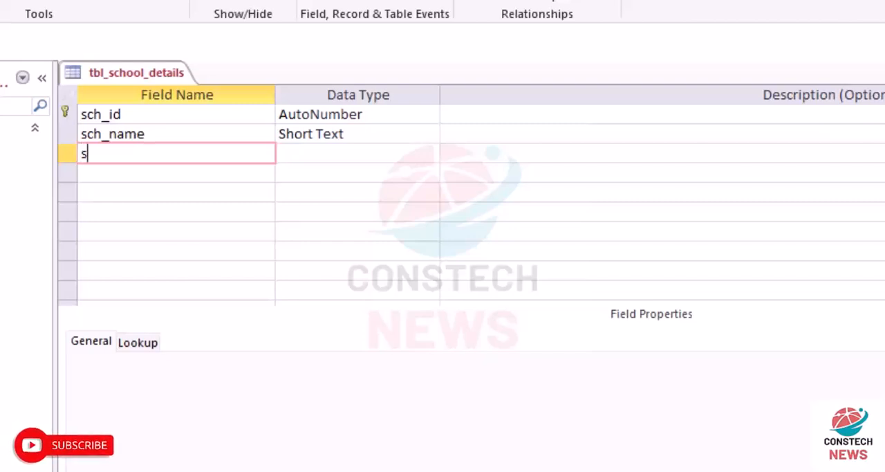
text(ch_motto)
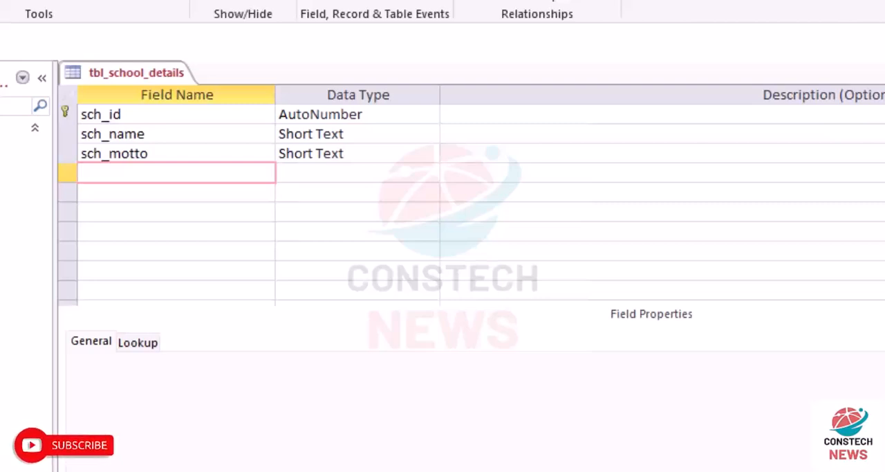
text(sch)
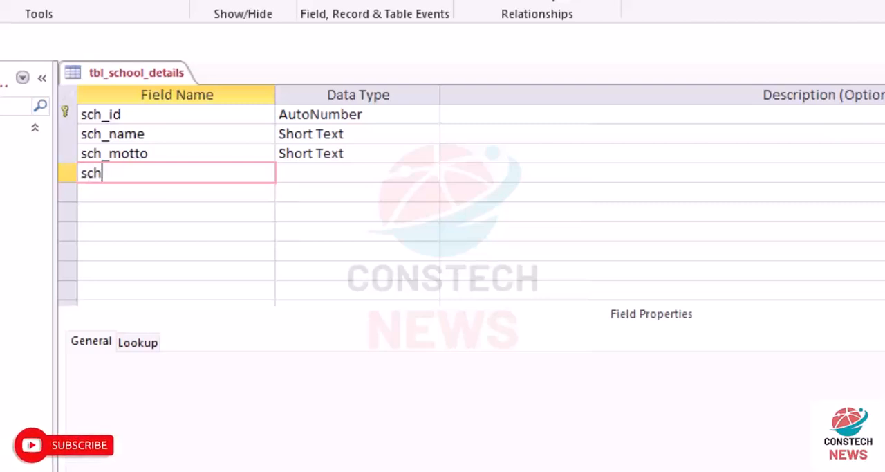
text(_address)
click(176, 192)
text(sc)
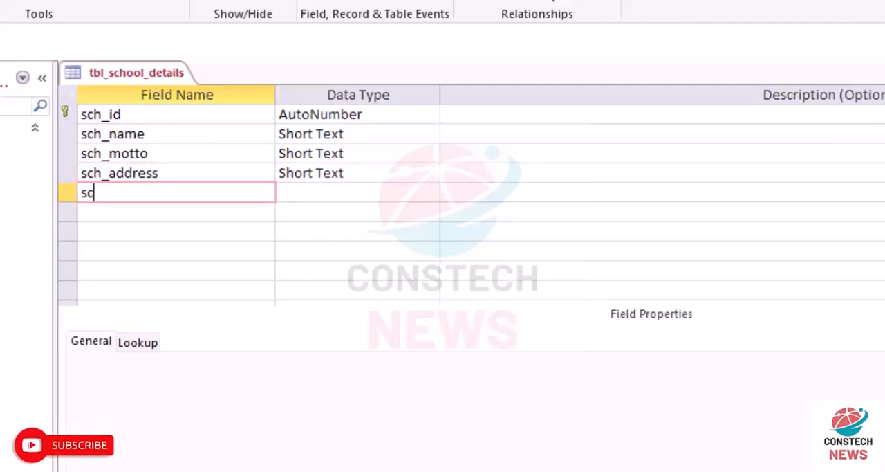
text(h_)
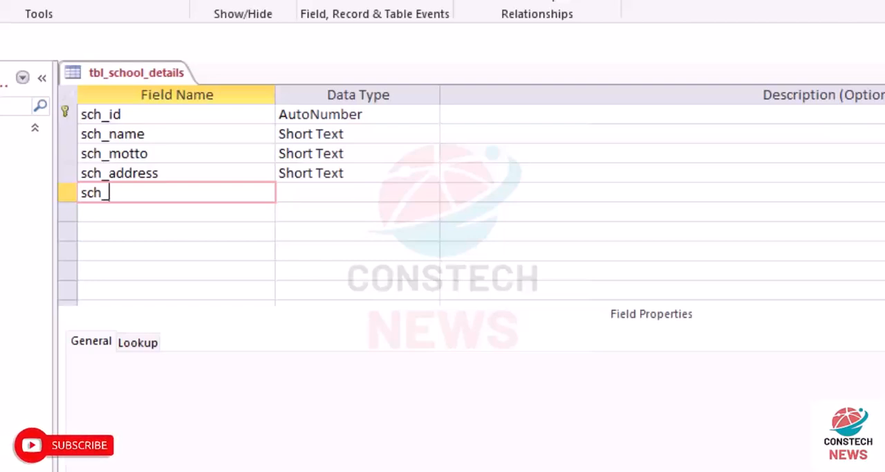
text(contact)
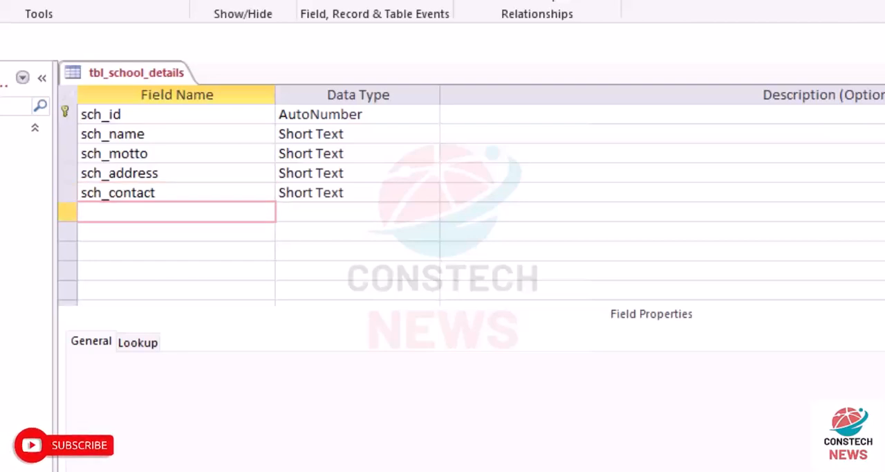
Enter field names class_name, term, term_attend, vac_date and open_date
text(class)
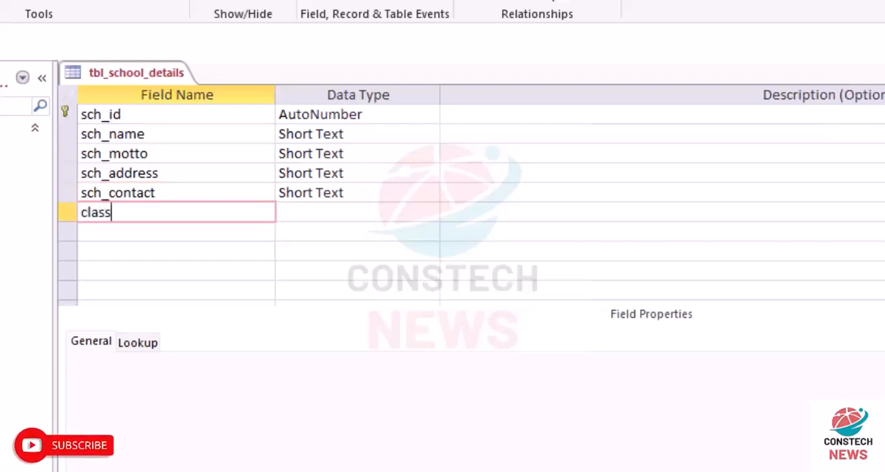
text(_name)
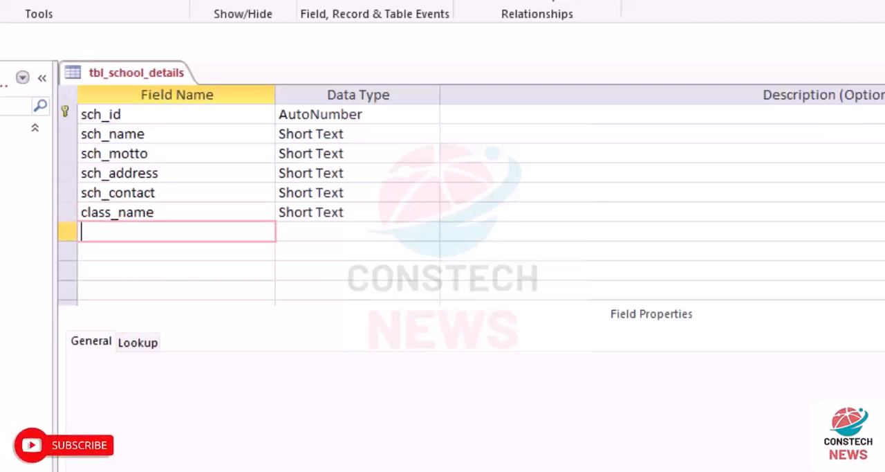
text(term)
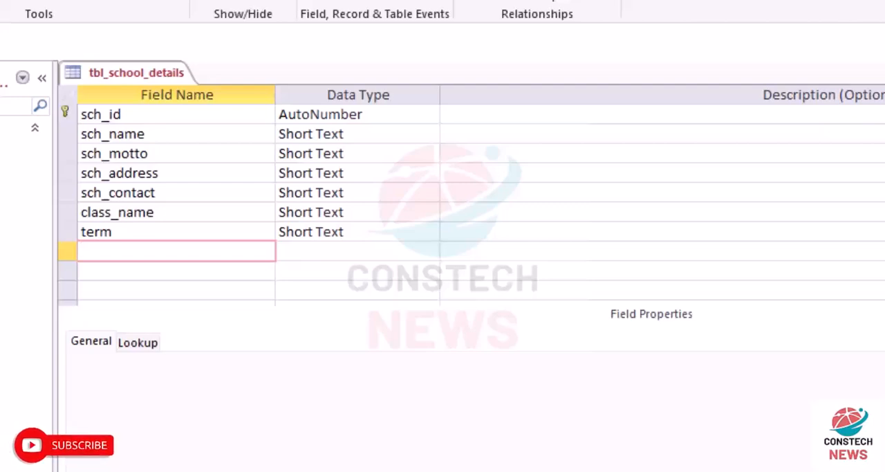
text(term)
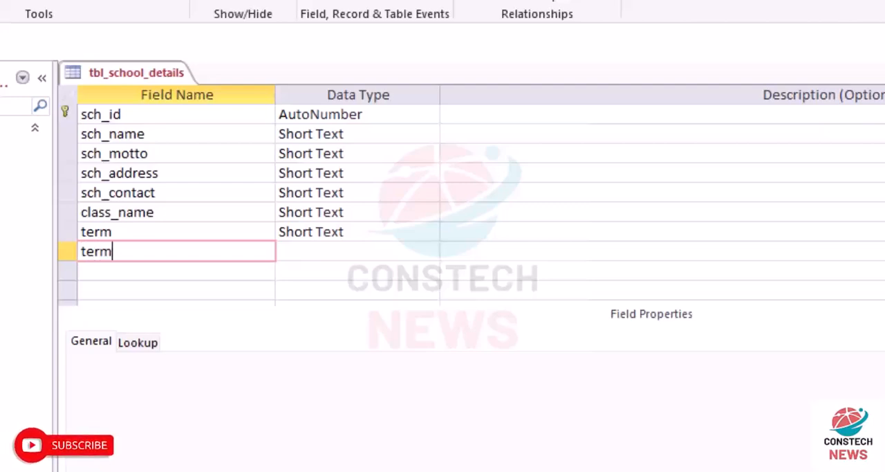
text(_)
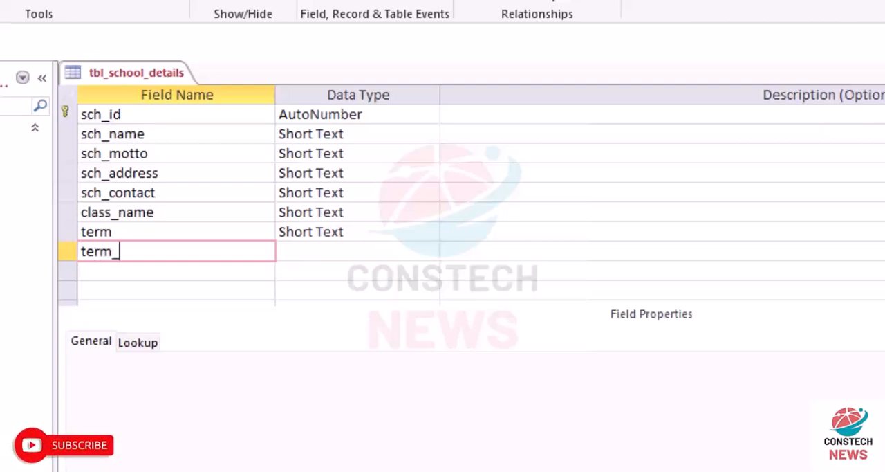
text(attend)
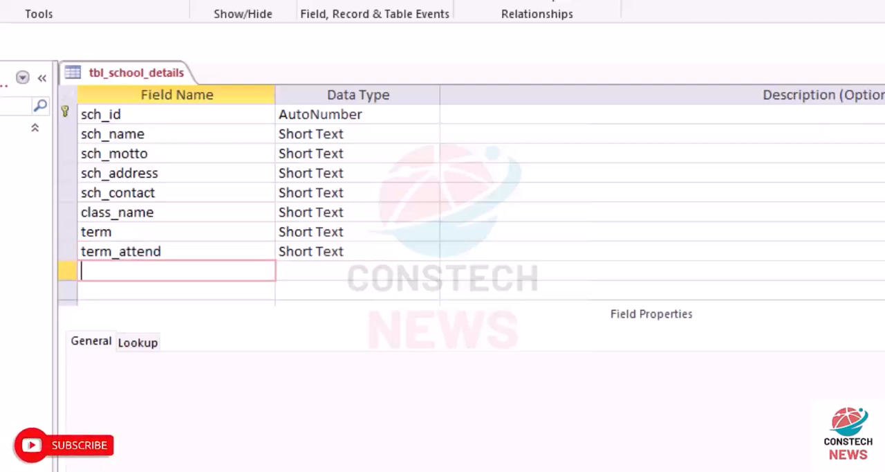
text(va)
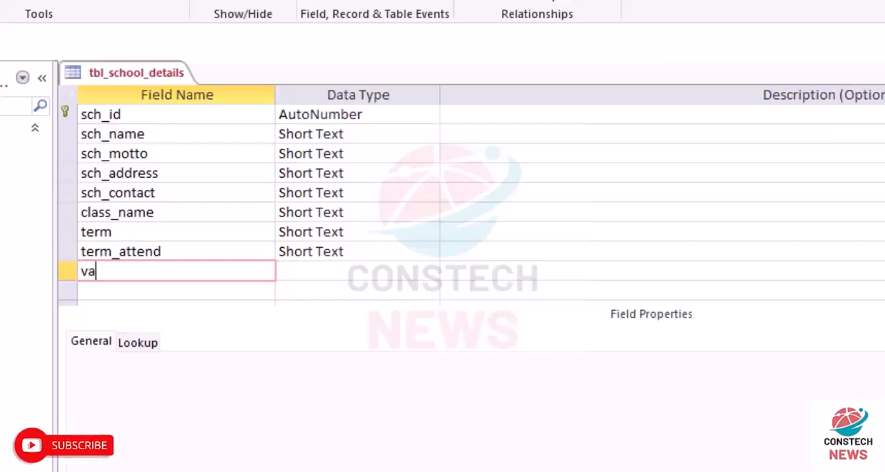
text(c_date)
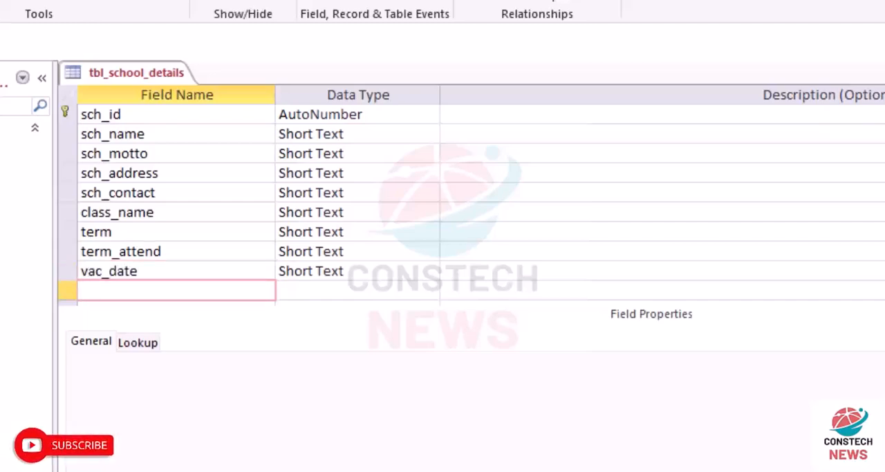
text(open)
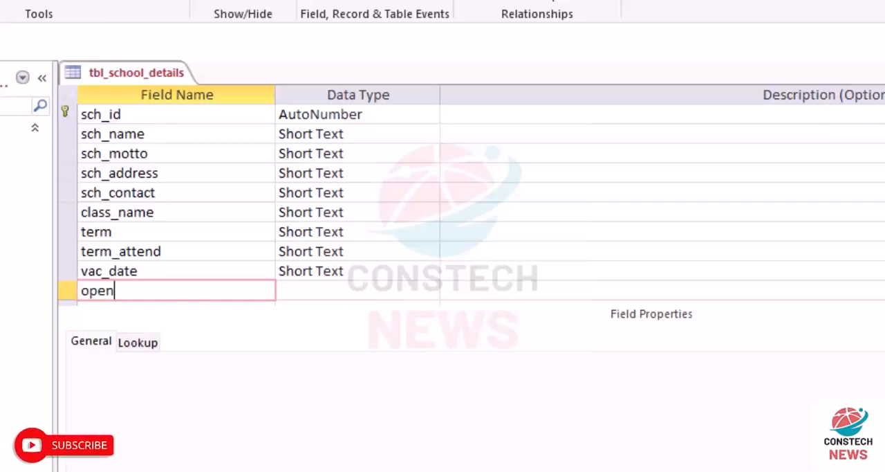
text(_date)
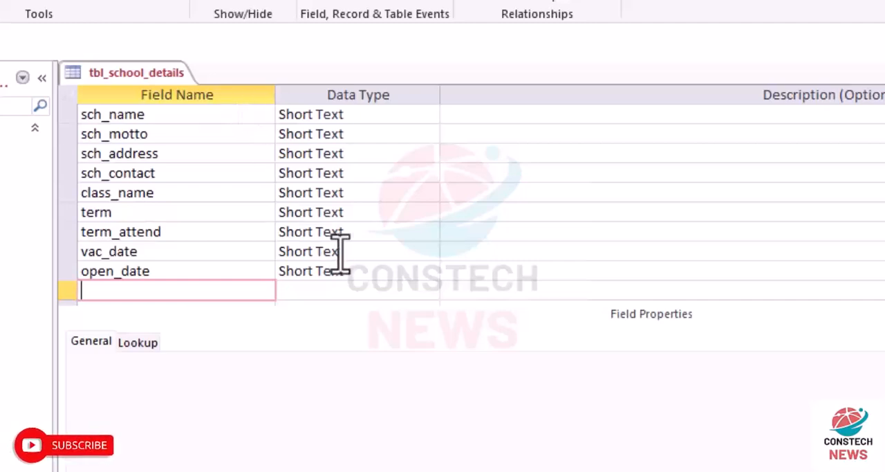
Change vac_date and open_date to the Date/Time data type
click(310, 251)
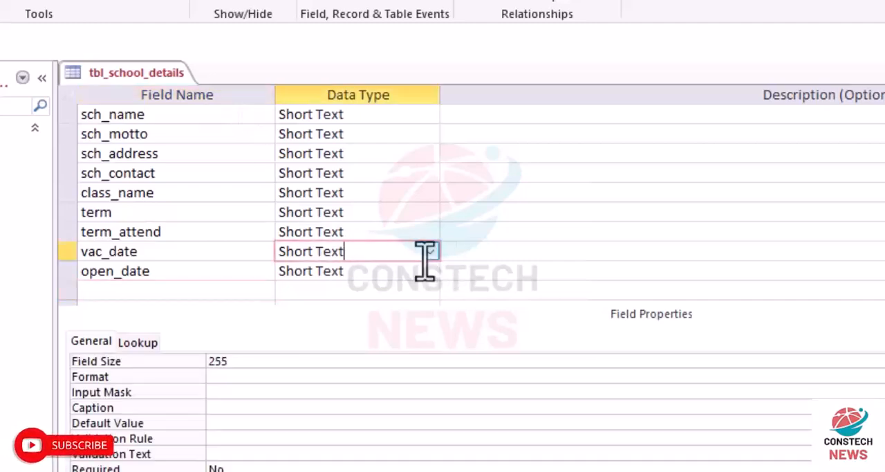
click(431, 251)
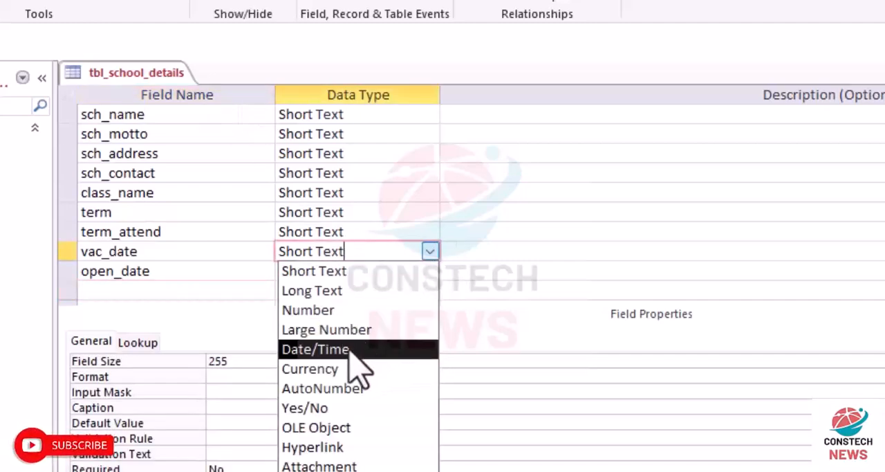
click(315, 348)
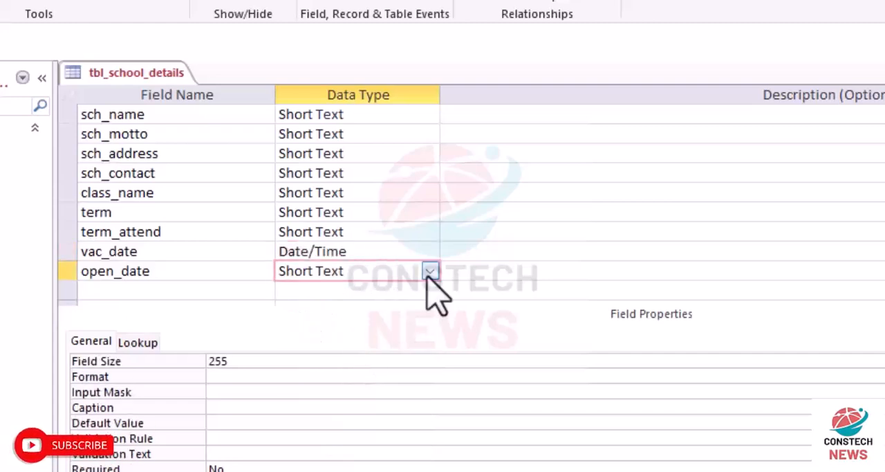
click(430, 271)
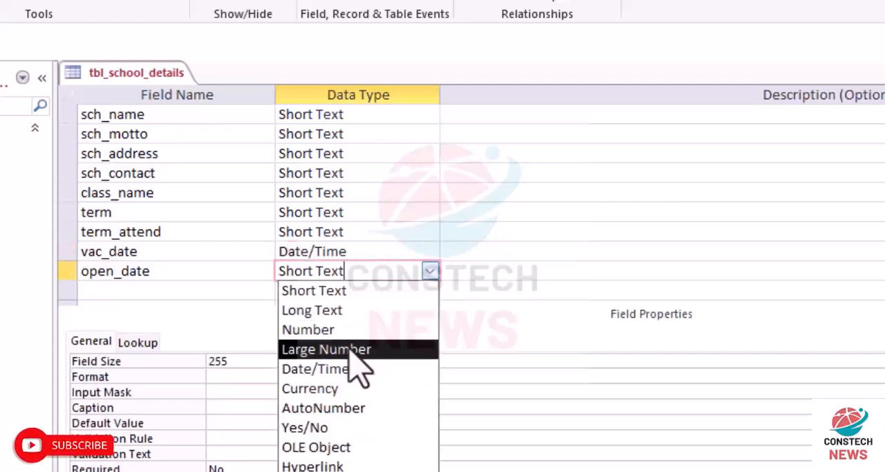
click(314, 368)
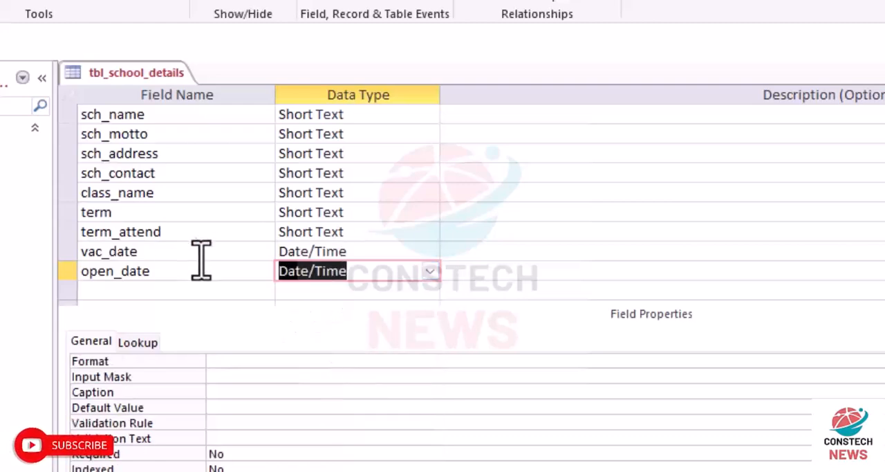
click(173, 289)
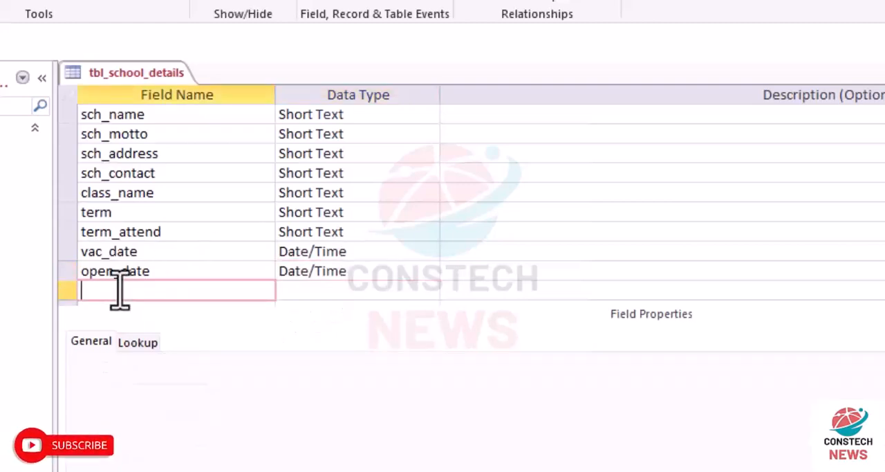
Add a prom_marks field with the Number data type
text(pr)
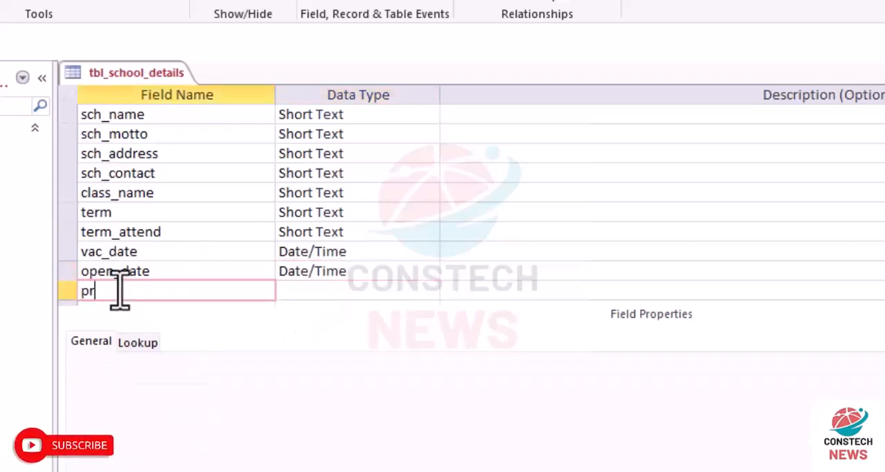
text(om_m)
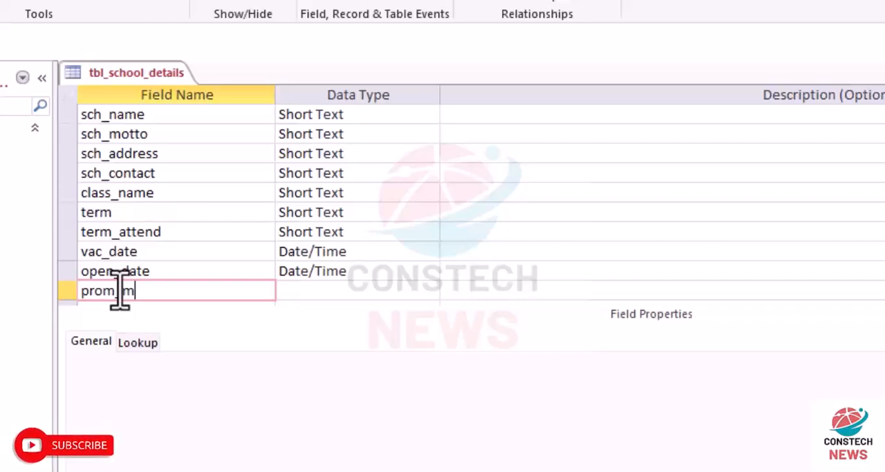
text(arks)
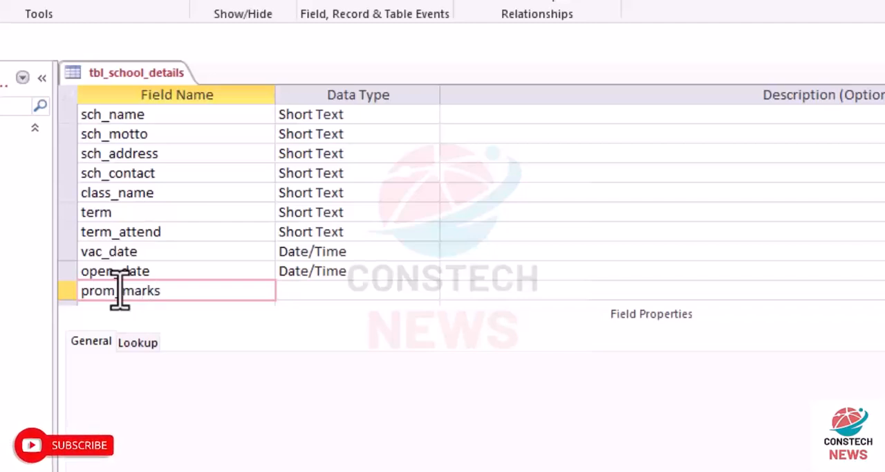
mouse_move(375, 289)
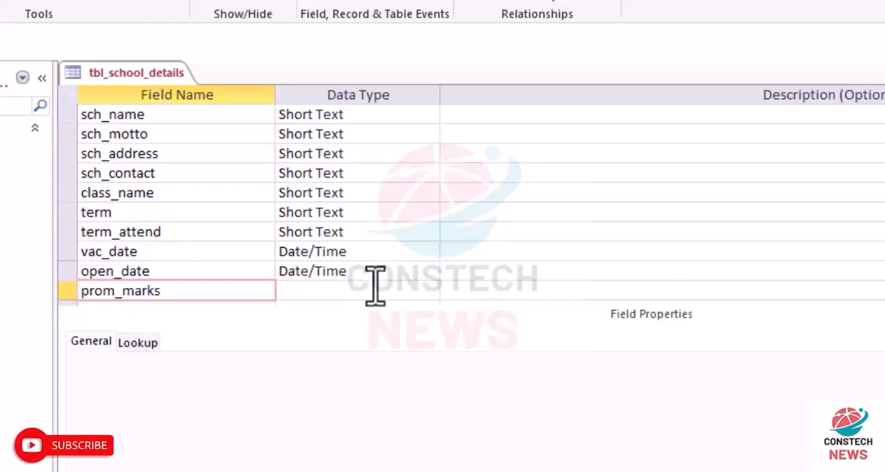
click(430, 290)
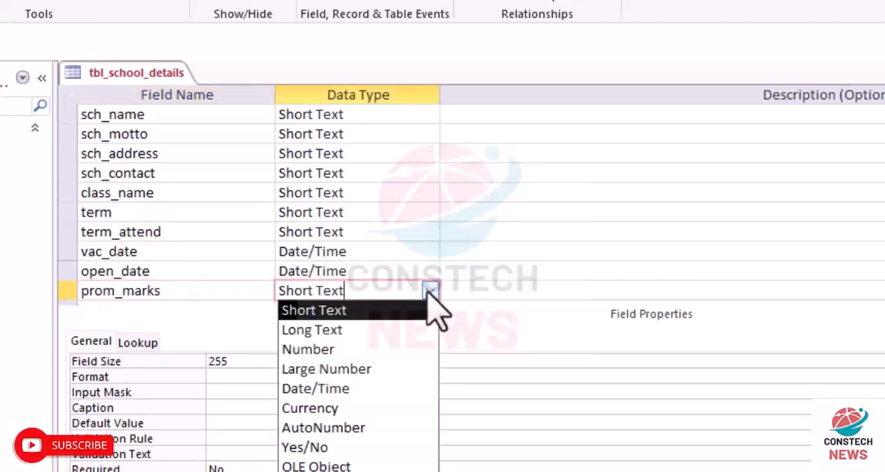
mouse_move(315, 388)
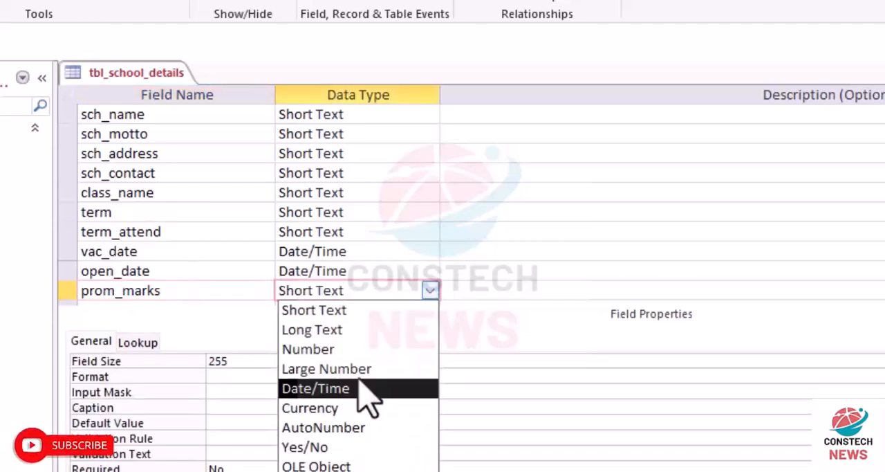
click(308, 348)
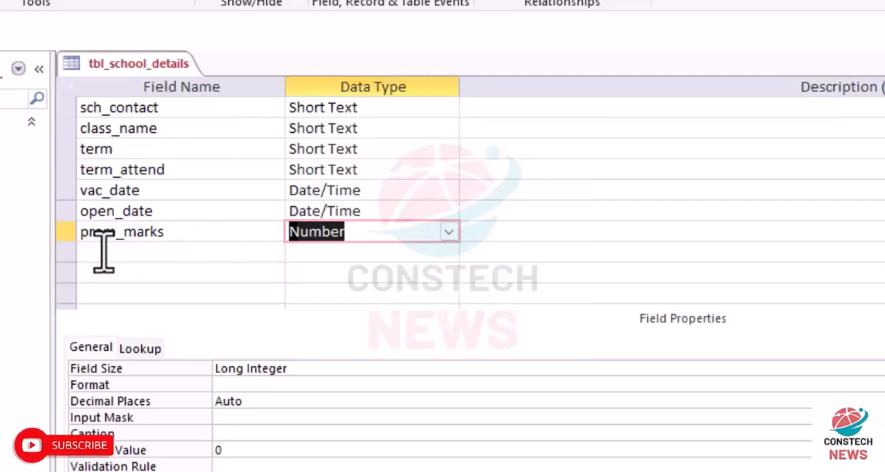
Add Short Text fields sch_head_name and class_head_name, then enter sch_logo
text(sch)
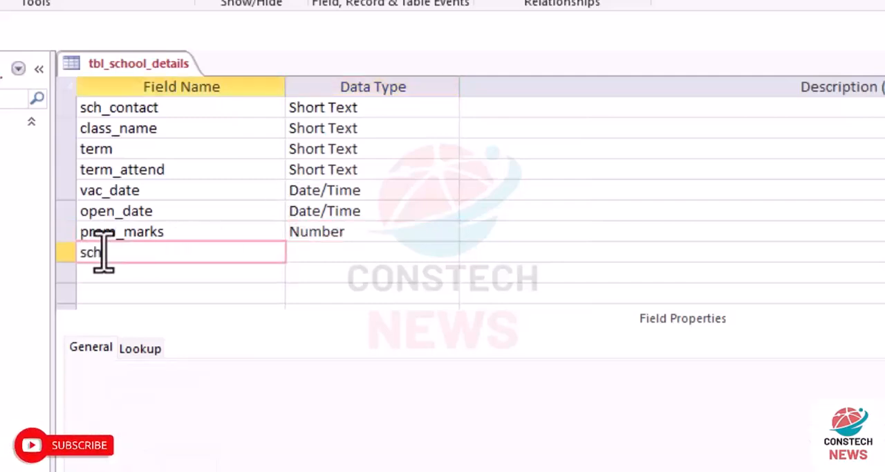
text(hea)
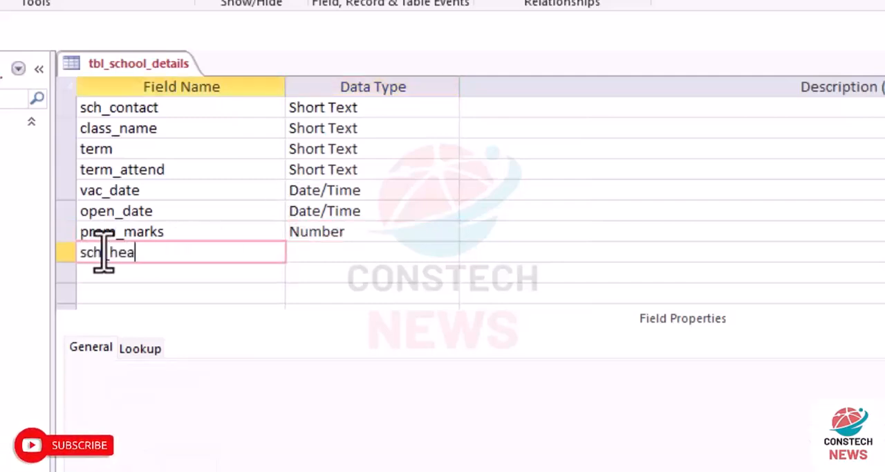
text(d_name)
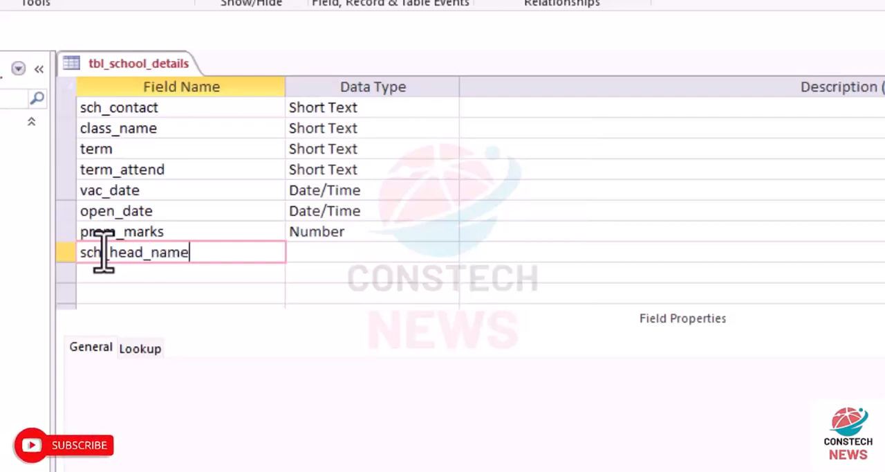
key(Return)
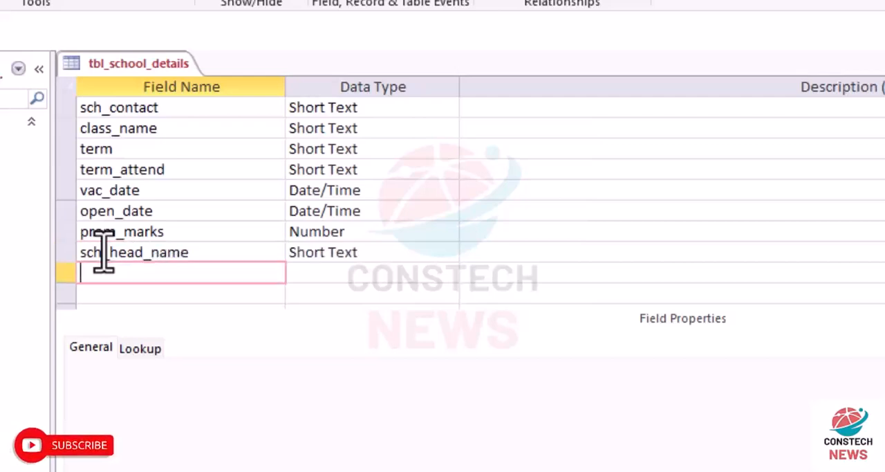
text(class_)
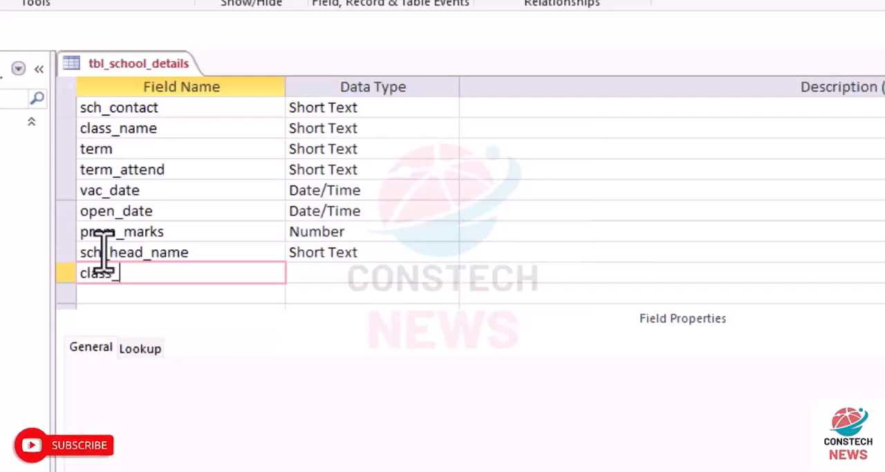
text(head)
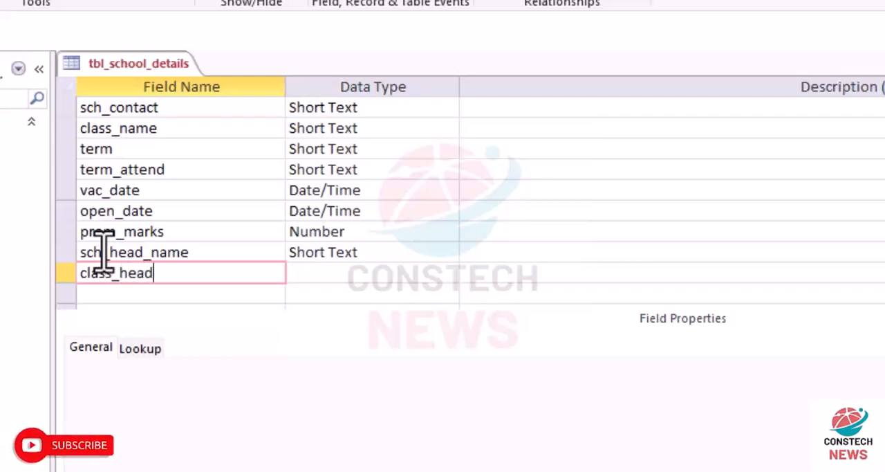
text(_name)
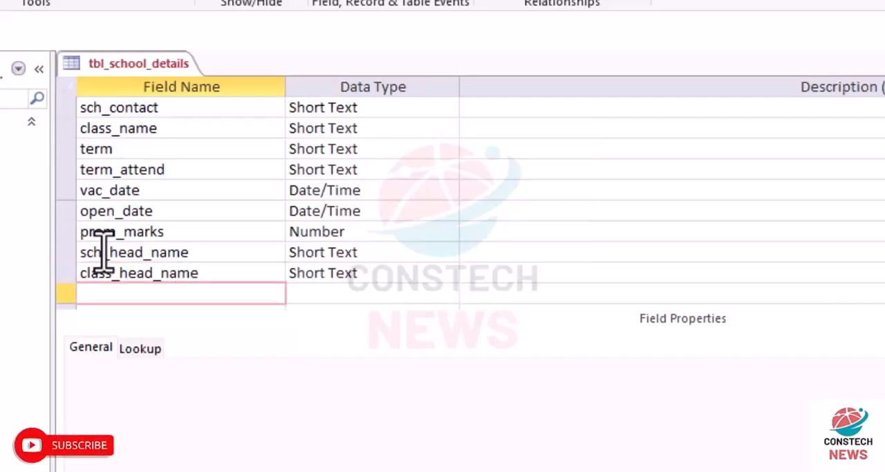
text(sch)
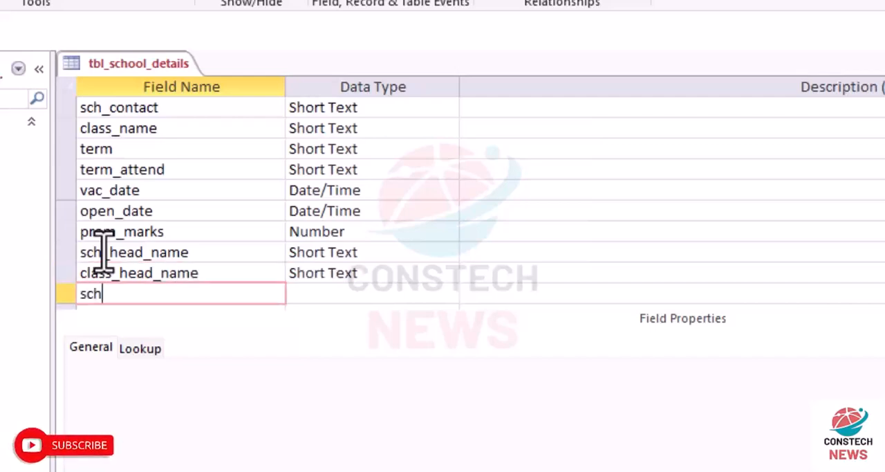
text(_;)
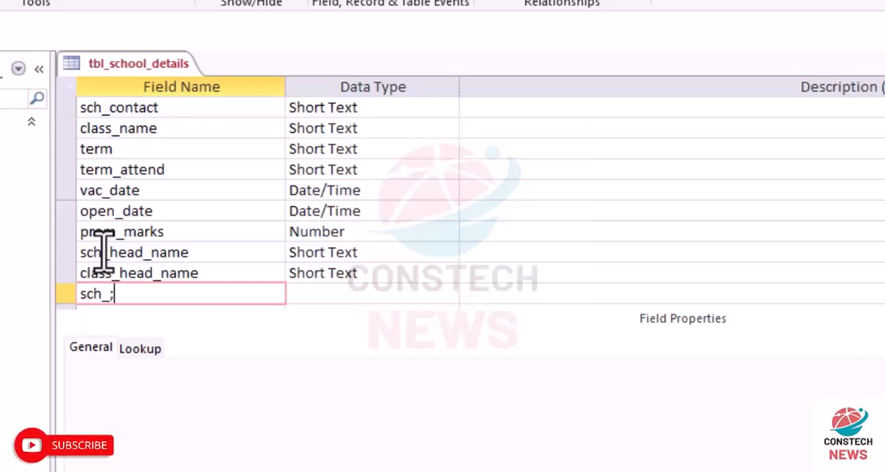
key(Backspace)
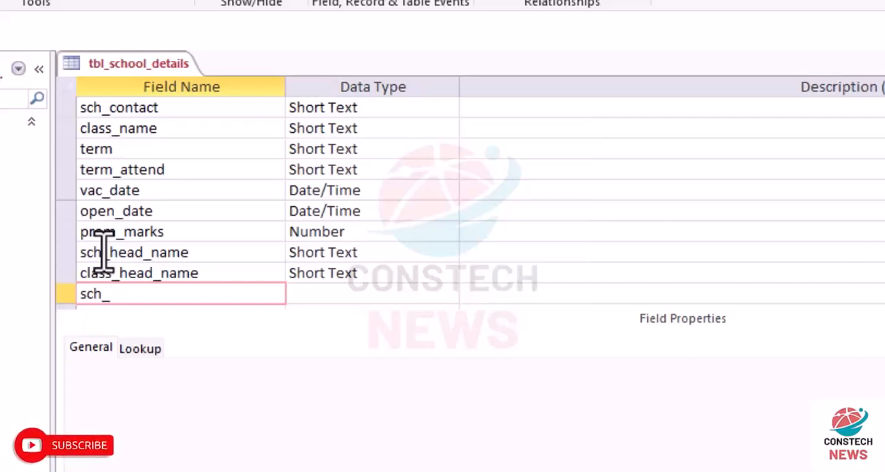
text(logo)
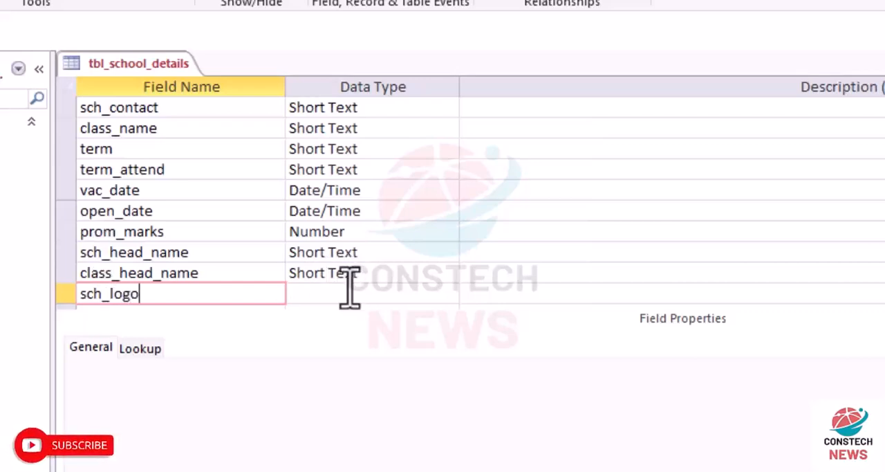
Make sch_logo an Attachment field and add head_sign as Attachment
click(449, 293)
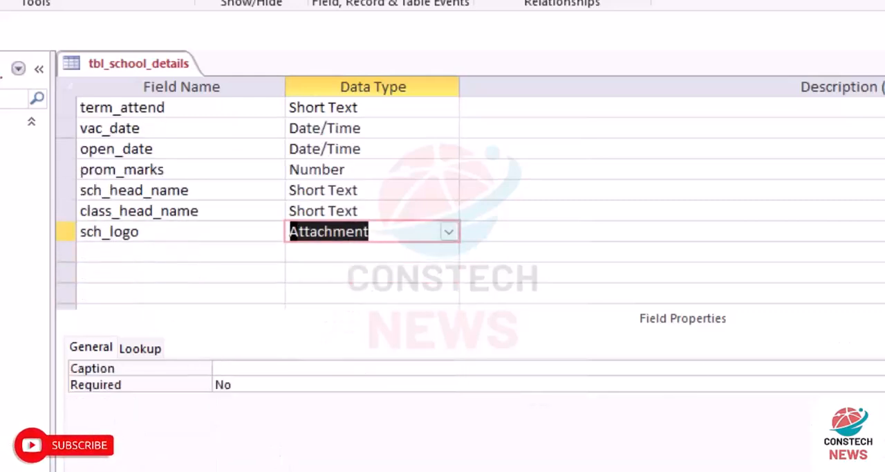
click(180, 272)
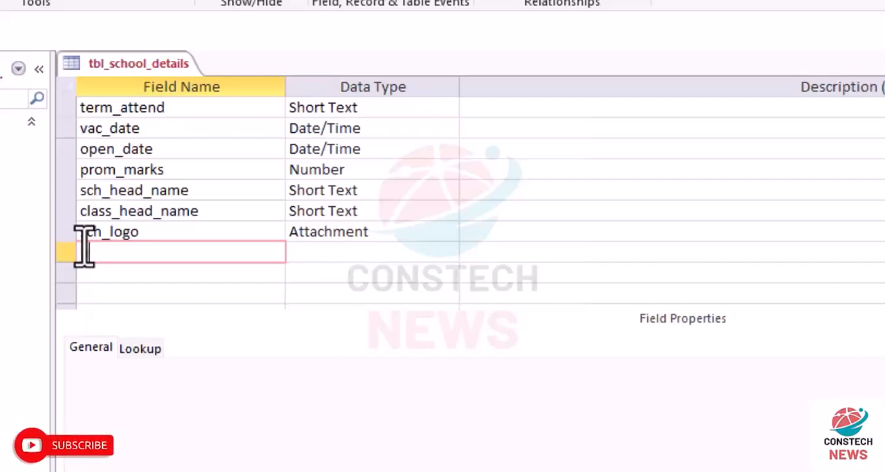
text(ead_)
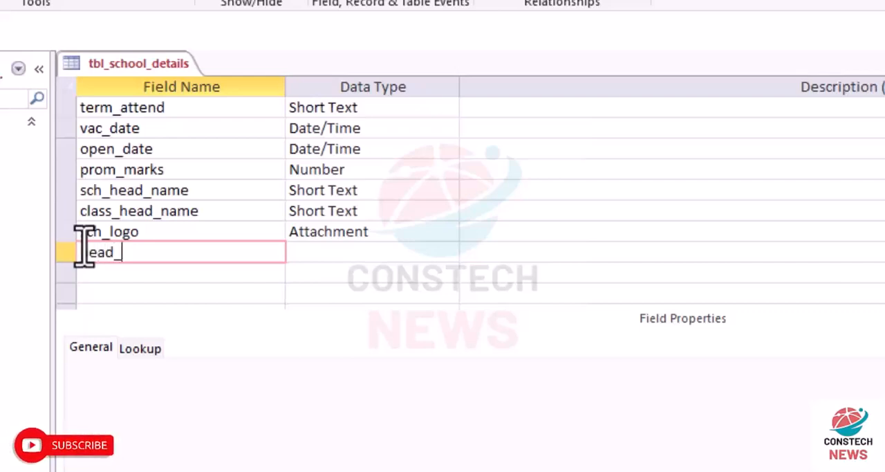
text(sign)
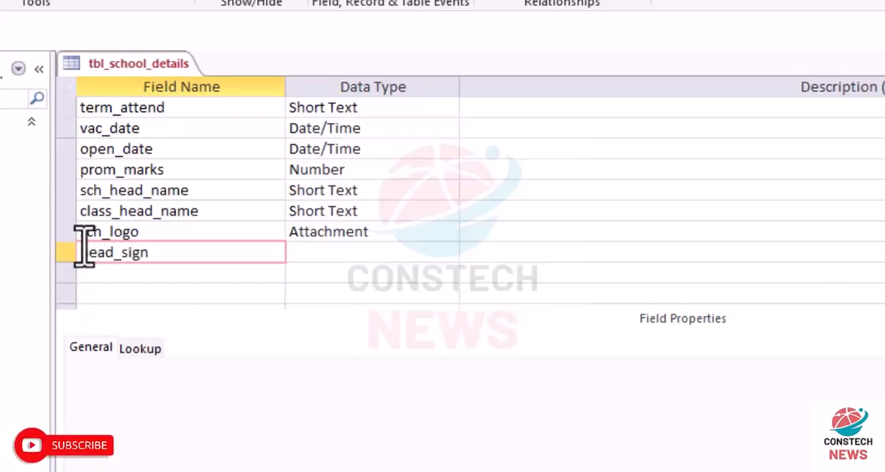
click(449, 252)
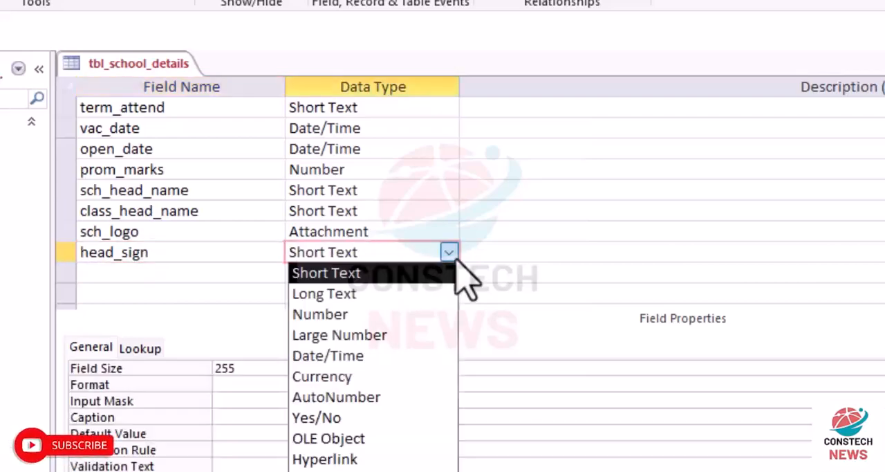
click(329, 458)
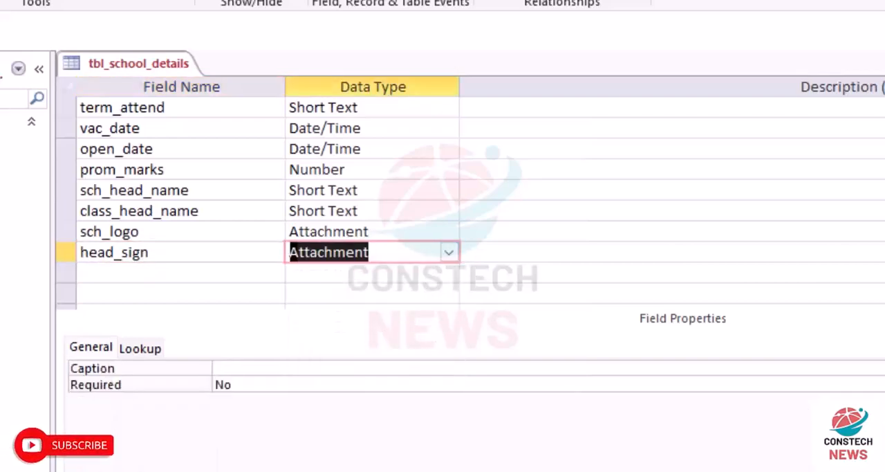
Add a class_sign field with the Attachment data type
text(cla)
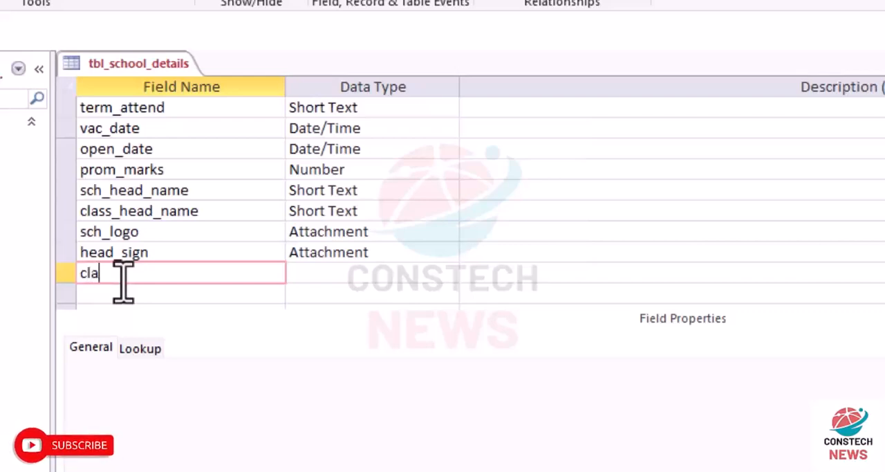
text(ss)
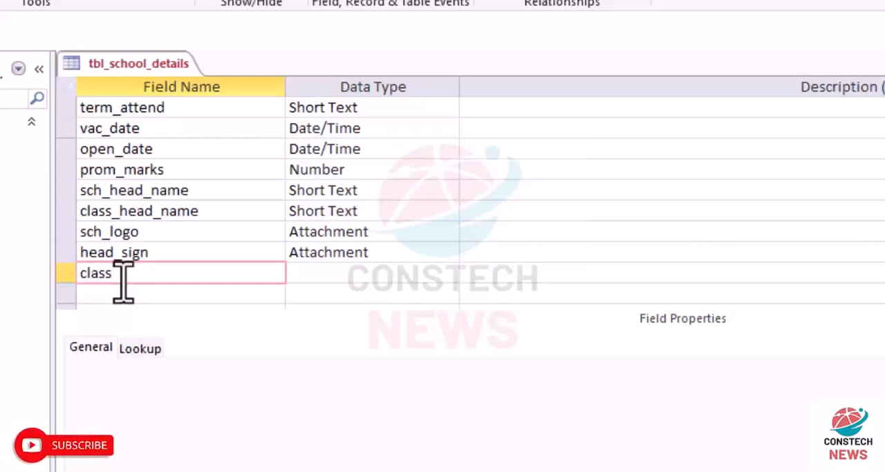
text(_)
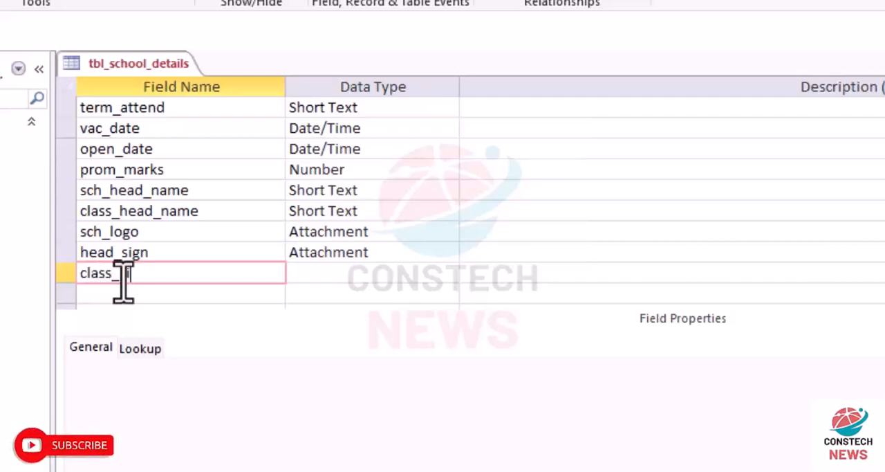
text(sign)
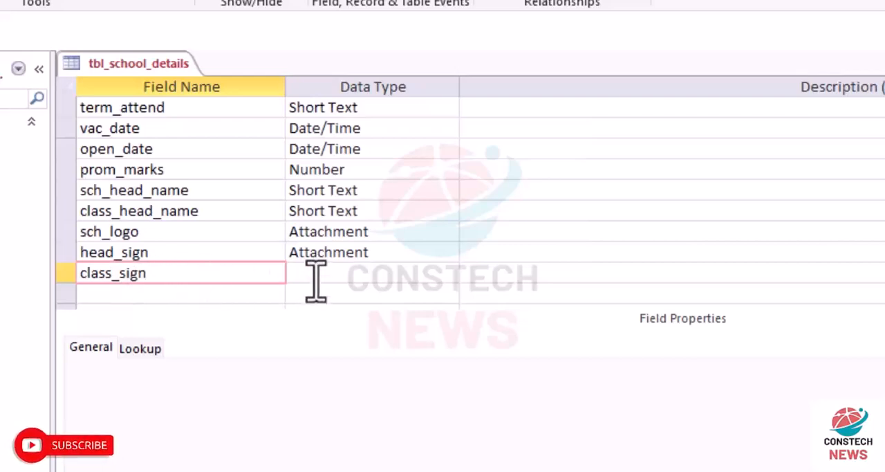
click(449, 273)
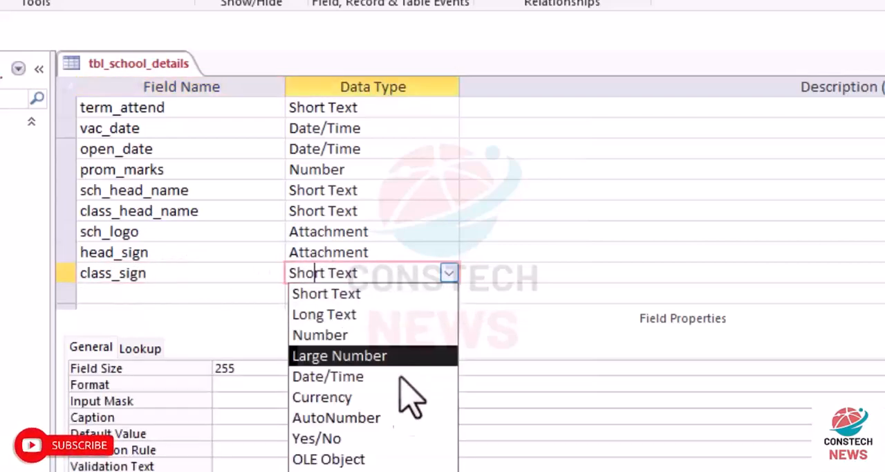
click(329, 464)
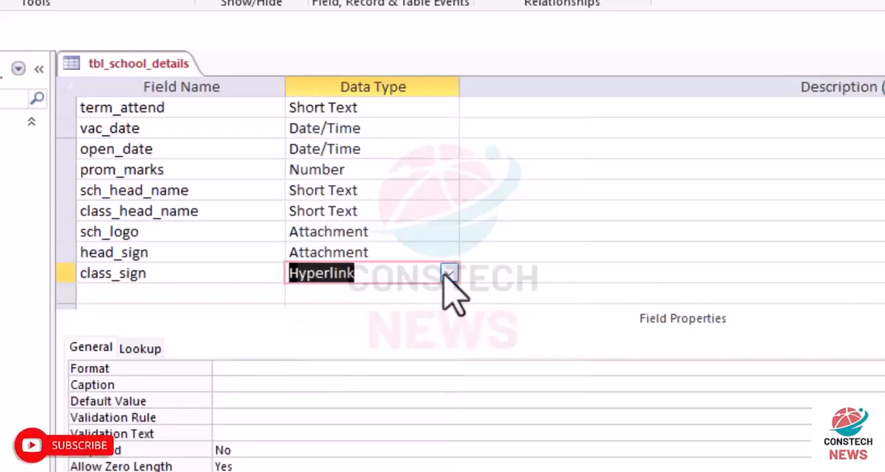
click(449, 272)
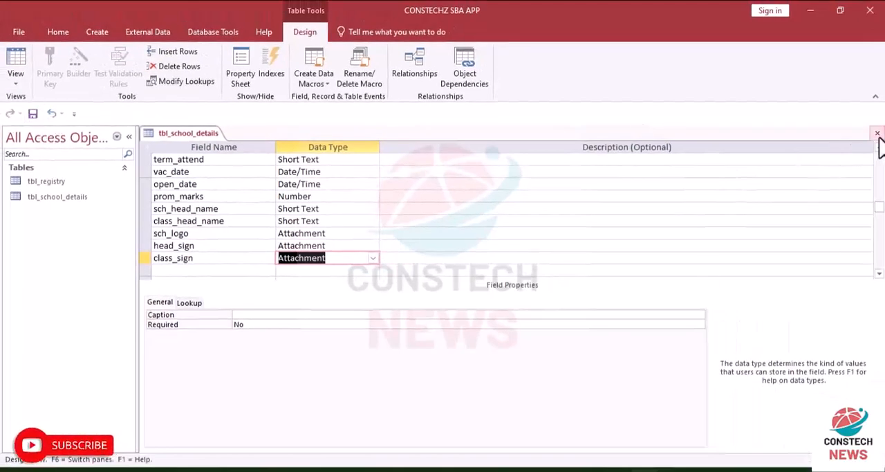
Close tbl_school_details, create a new blank table and dismiss its properties
click(877, 133)
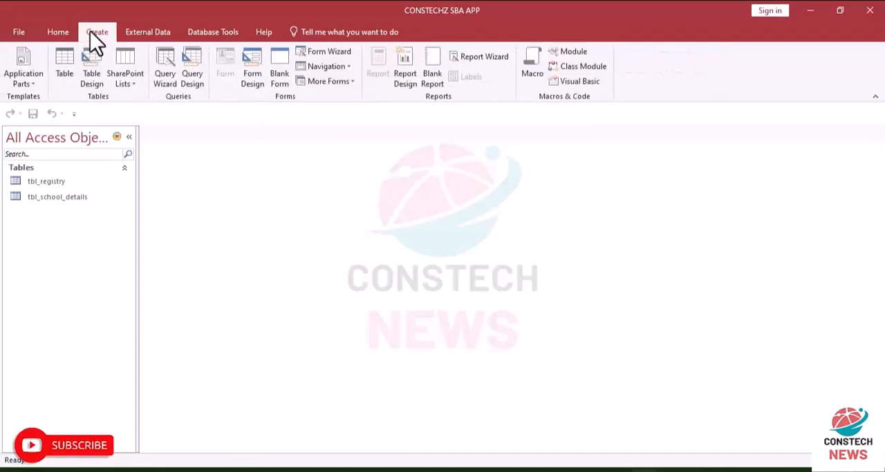
click(63, 66)
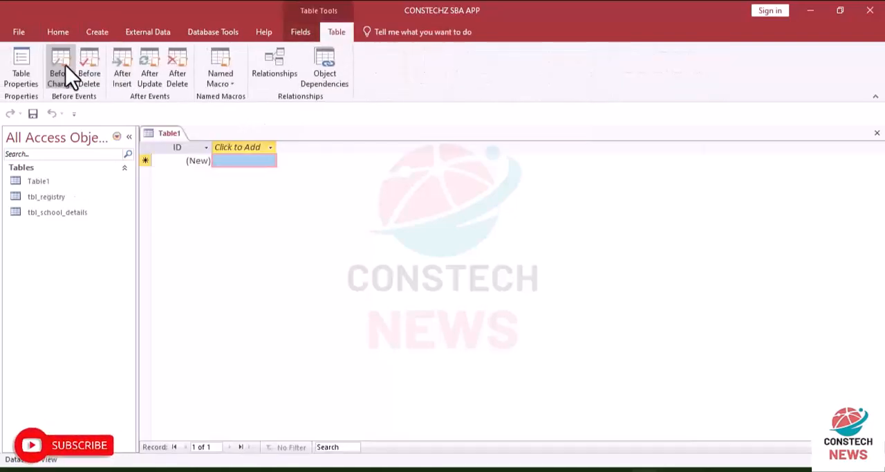
mouse_move(21, 69)
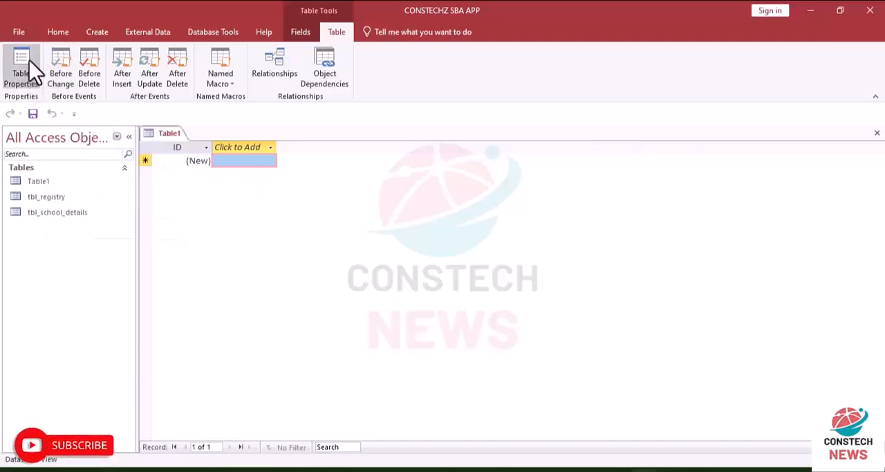
click(20, 69)
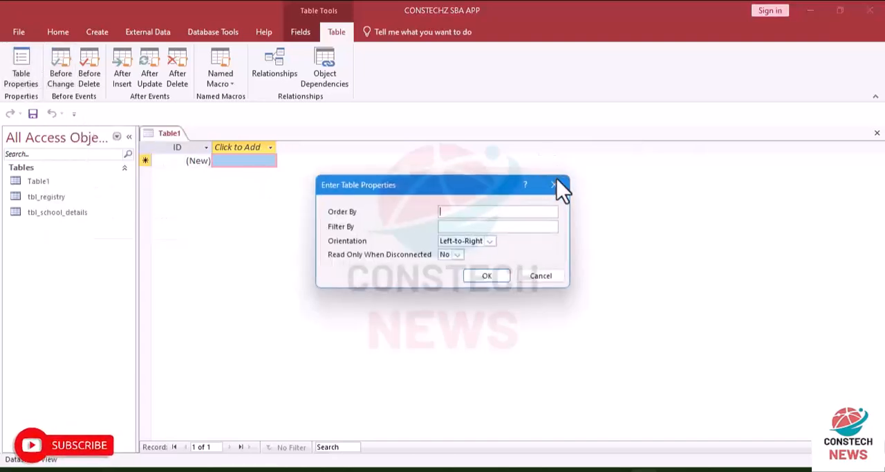
click(559, 185)
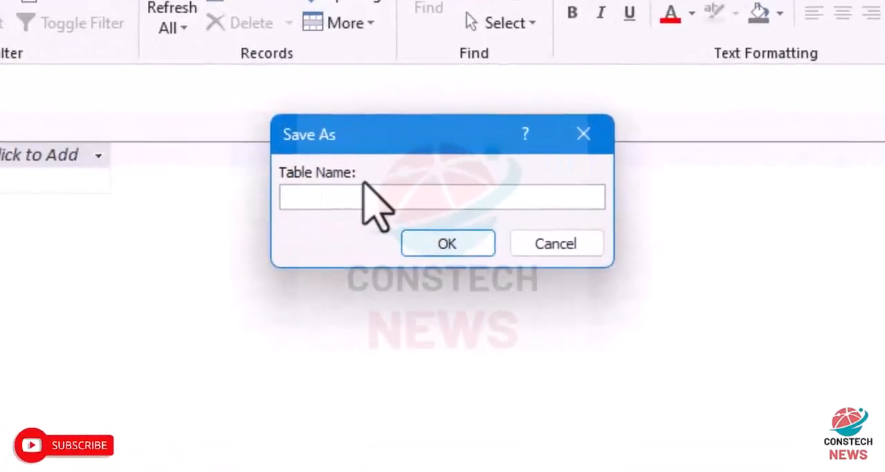
Save the new table with the name tbl_users
text(tbl)
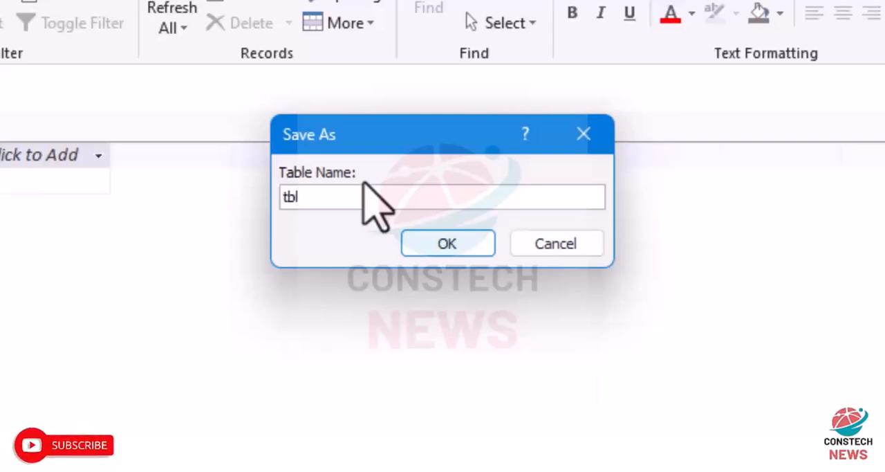
text(_us)
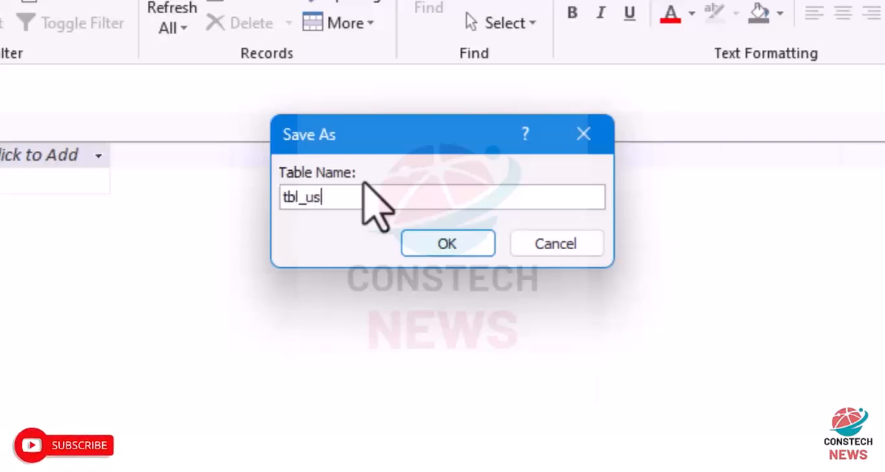
text(ers)
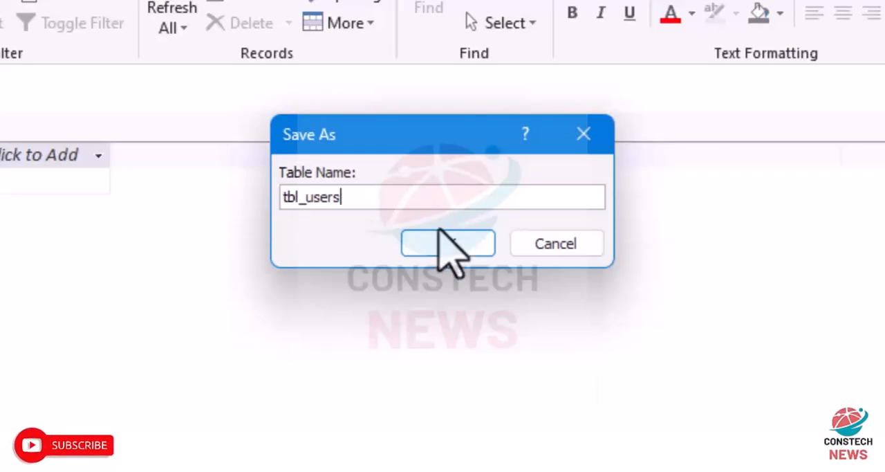
click(448, 243)
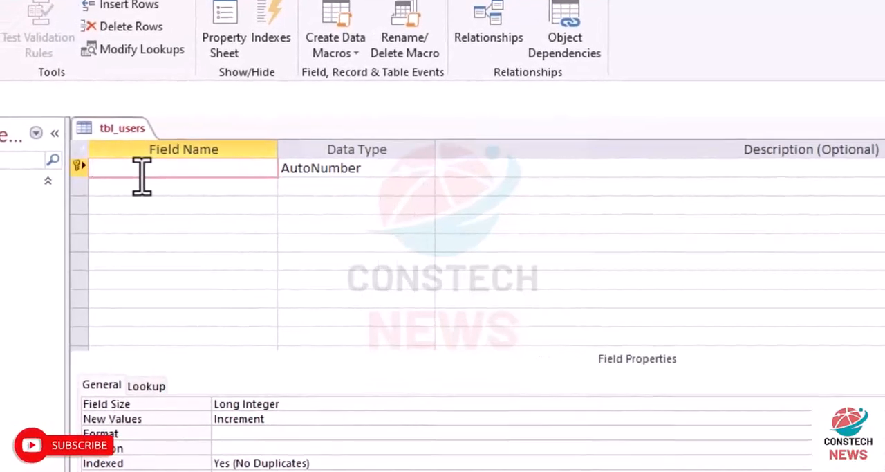
Add user_id, user_name and pass_word fields and start pass_word's input mask
text(user)
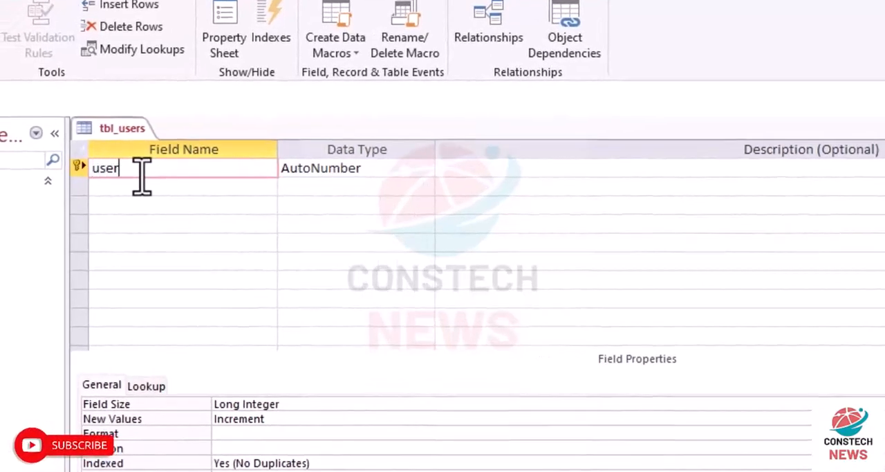
text(_id)
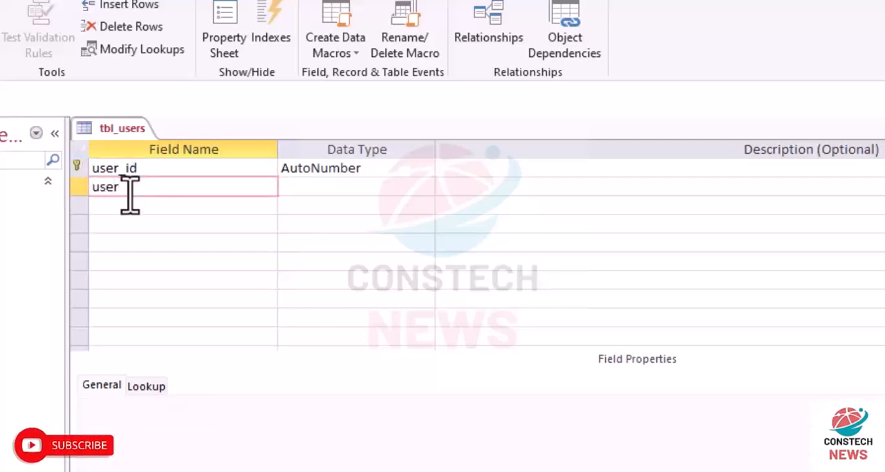
text(_)
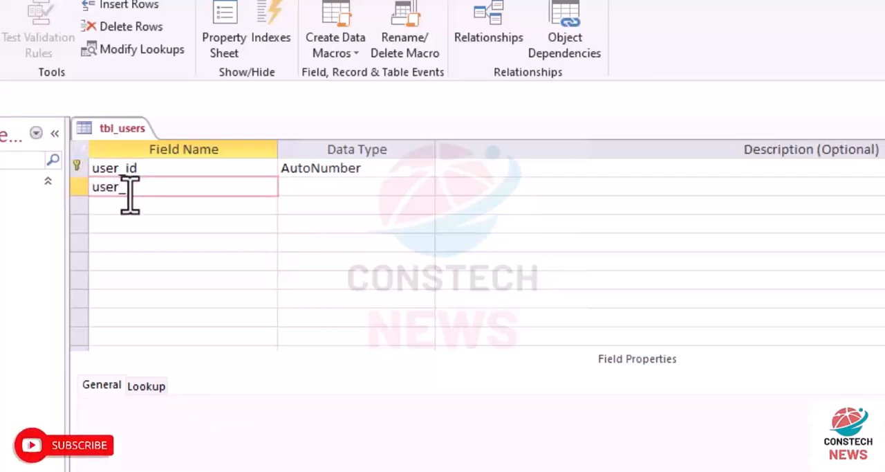
text(name)
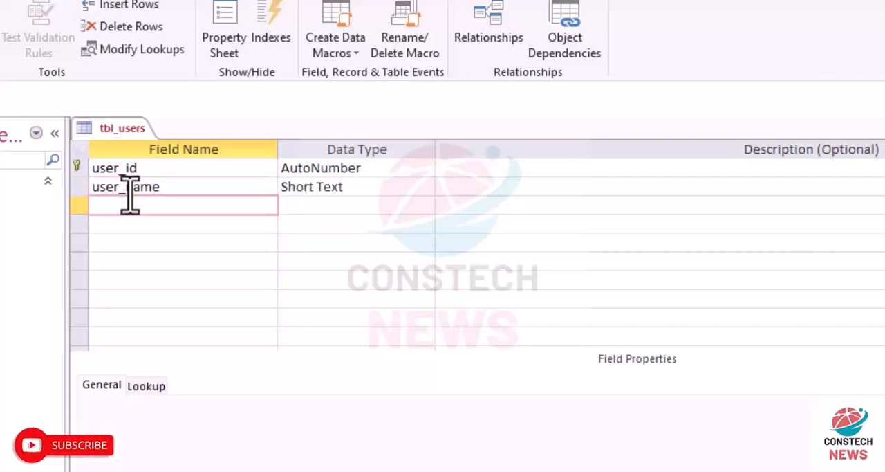
text(pass)
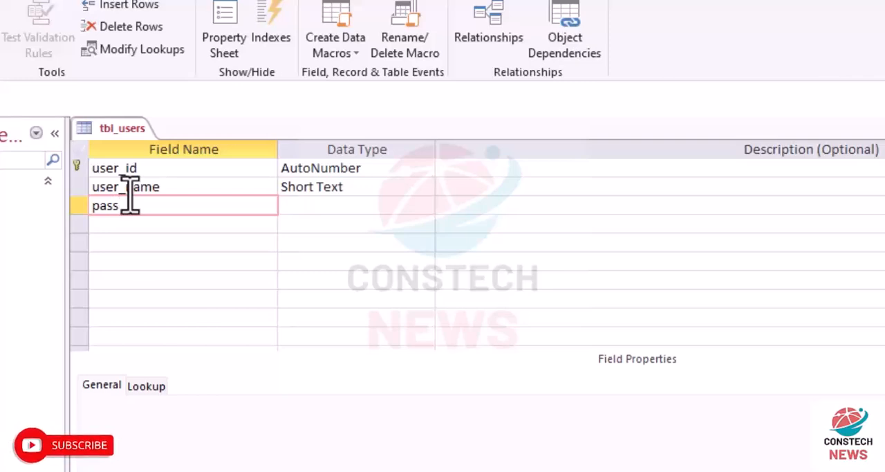
text(word)
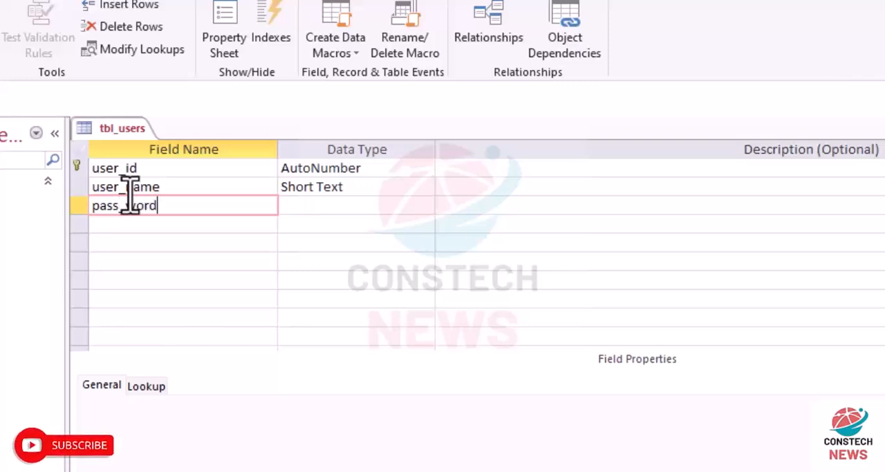
click(356, 205)
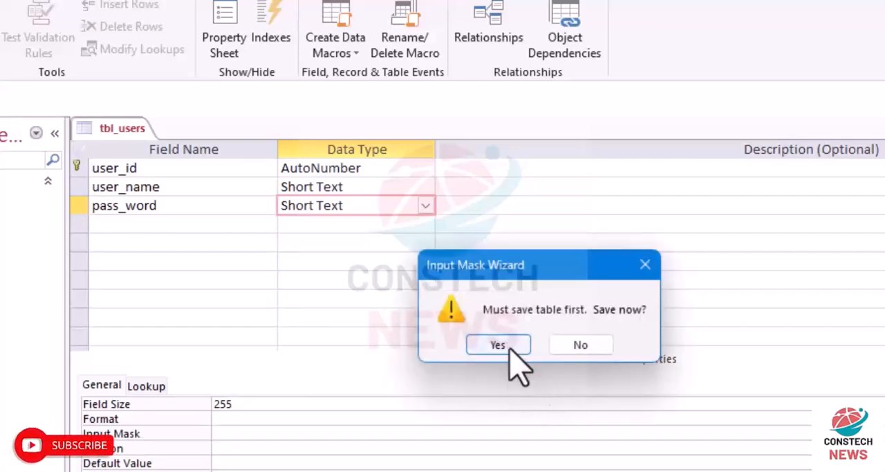
Save tbl_users, apply the Password input mask and show the datasheet
click(497, 344)
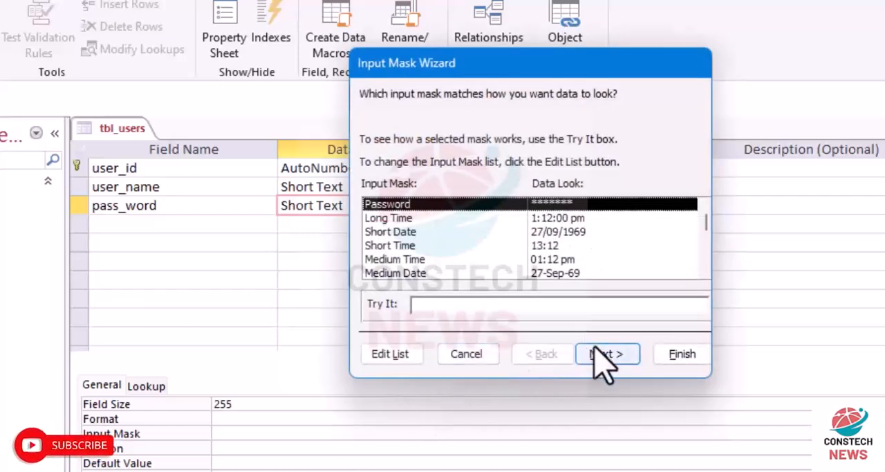
click(607, 353)
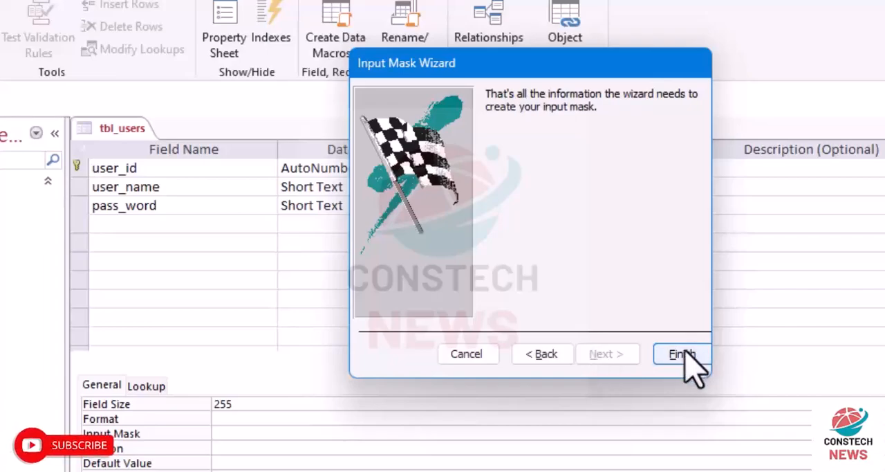
click(681, 354)
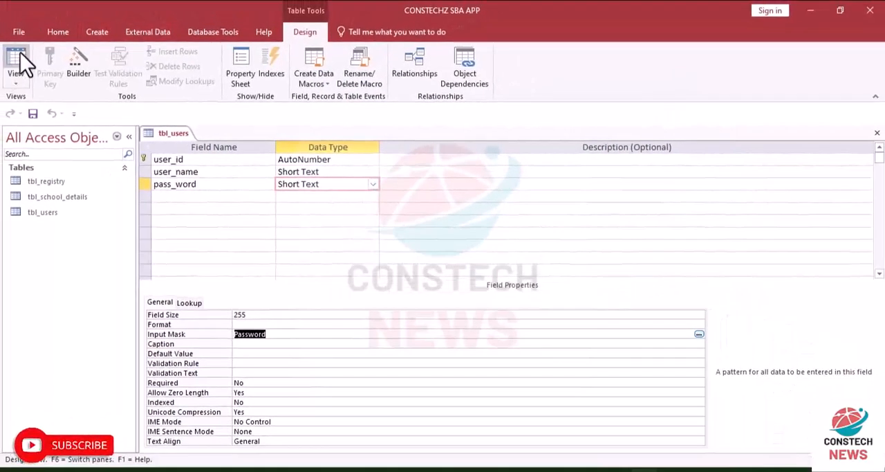
click(15, 63)
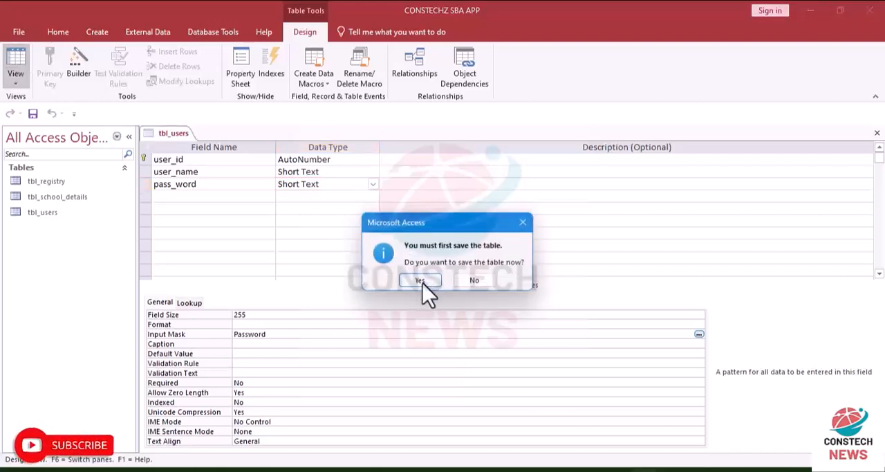
click(419, 281)
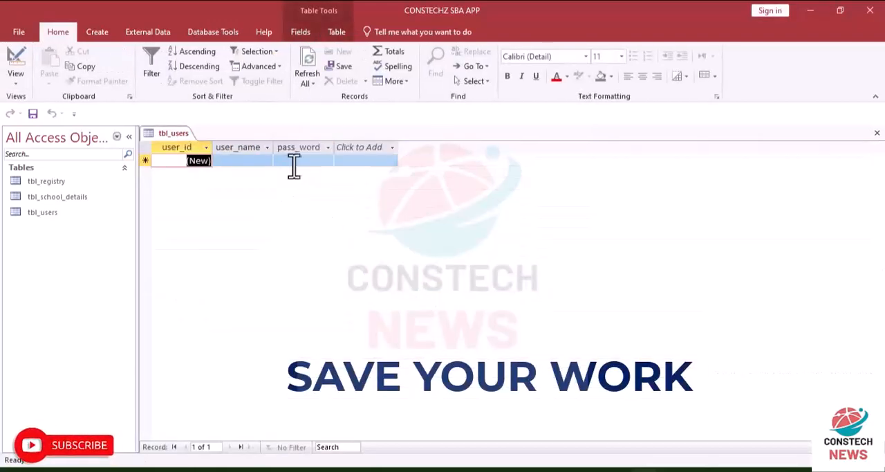